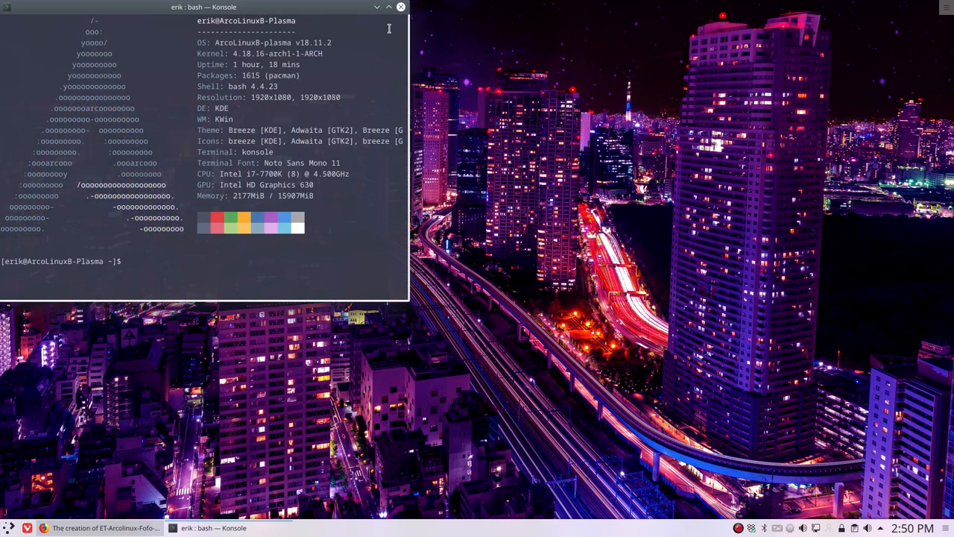
Step: Close the Konsole window, leaving ArcoLinux Conky Manager open on the desktop
left_click(400, 6)
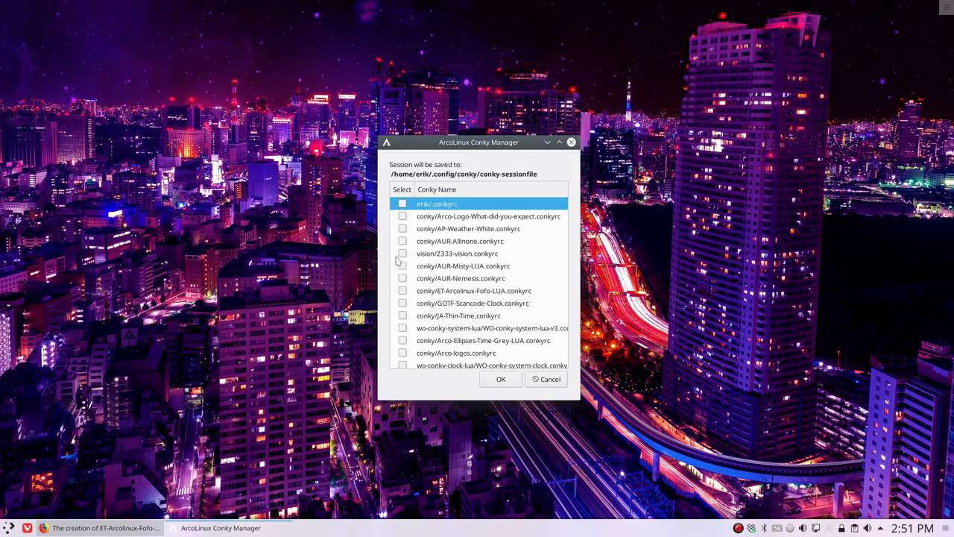
Step: Reposition the Conky Manager window, sort conkies by Conky Name, and scroll the list
left_click_drag(479, 143, 412, 134)
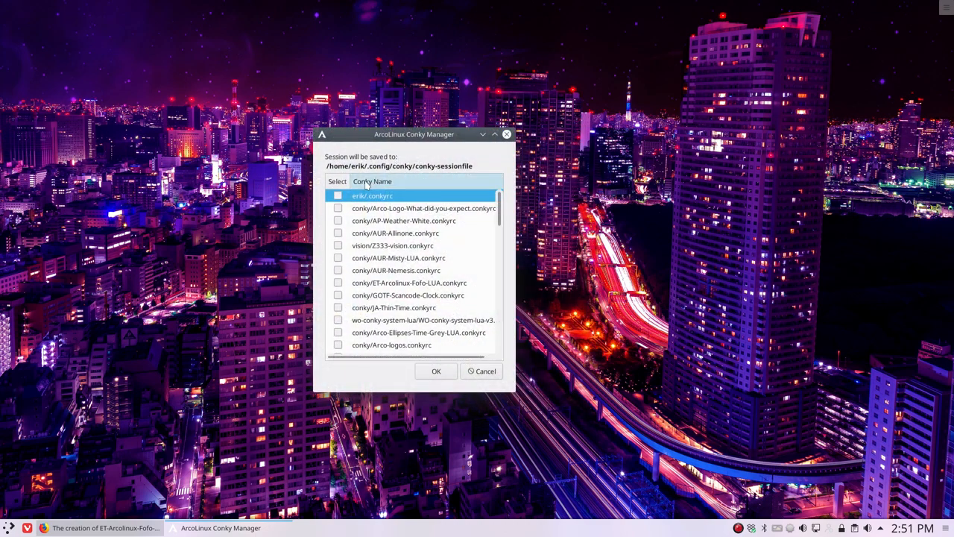
left_click(372, 181)
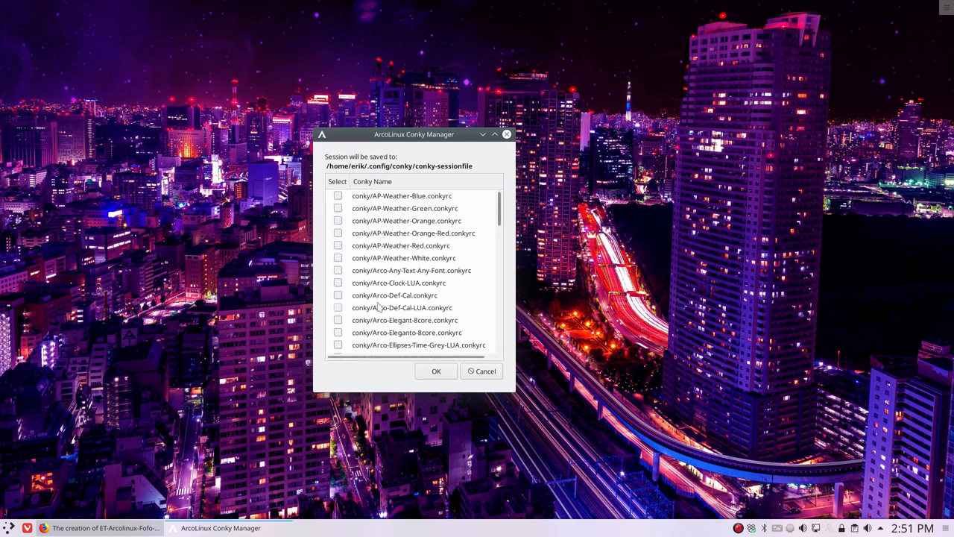
scroll("down", 3)
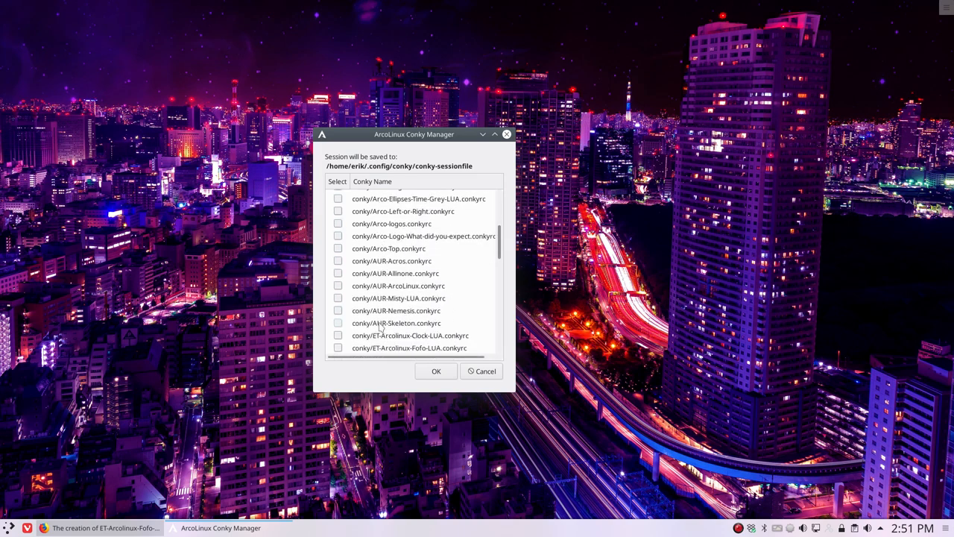
scroll("down", 3)
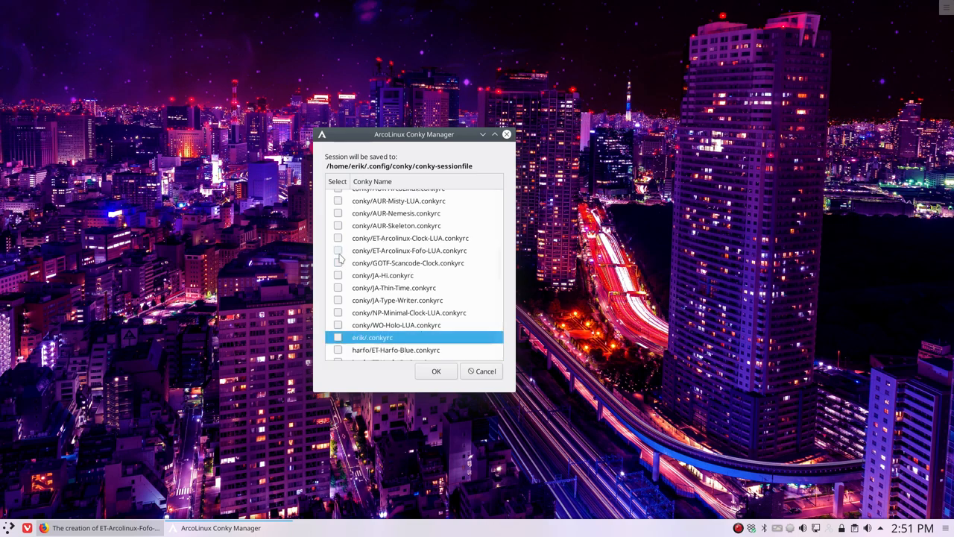
scroll("down", 3)
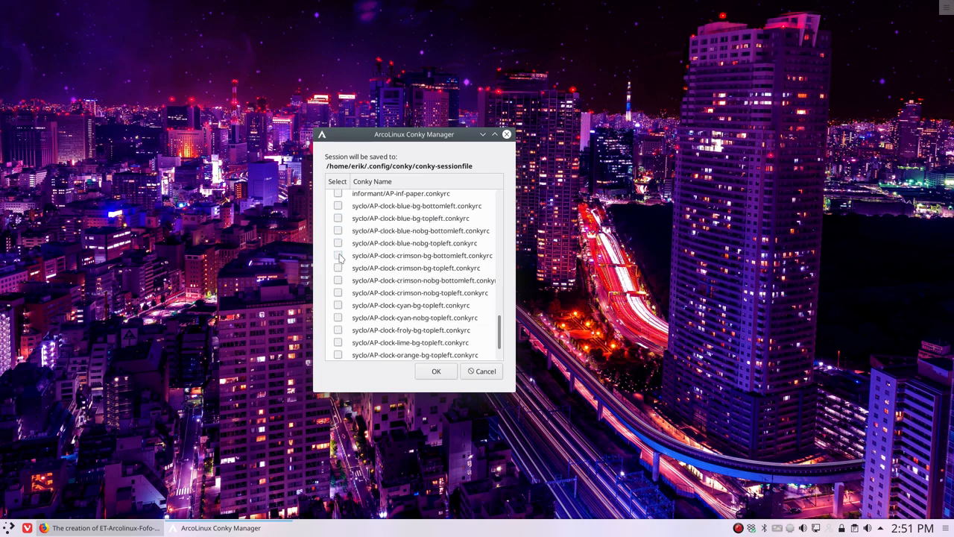
scroll("down", 3)
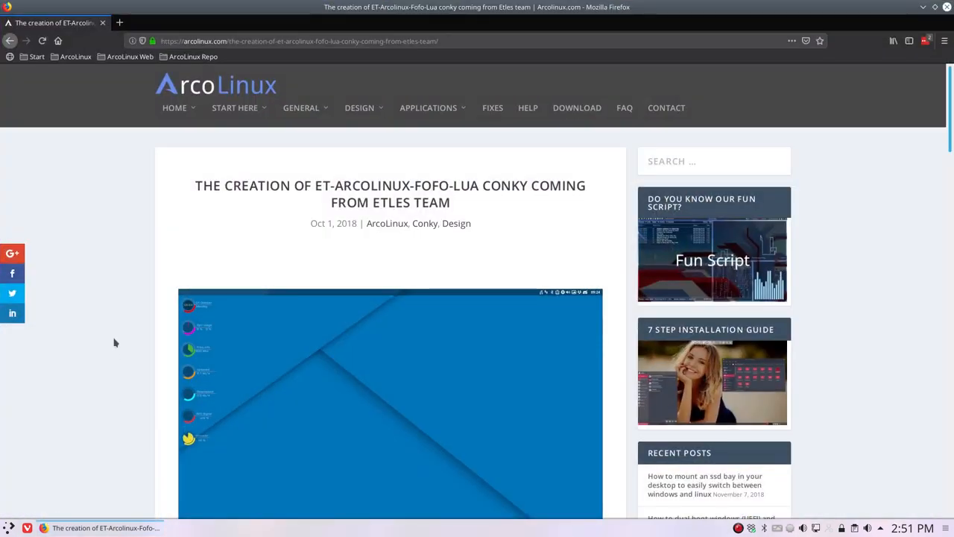
Step: Scroll the ArcoLinux article, then search the site for 'conky'
scroll("down", 3)
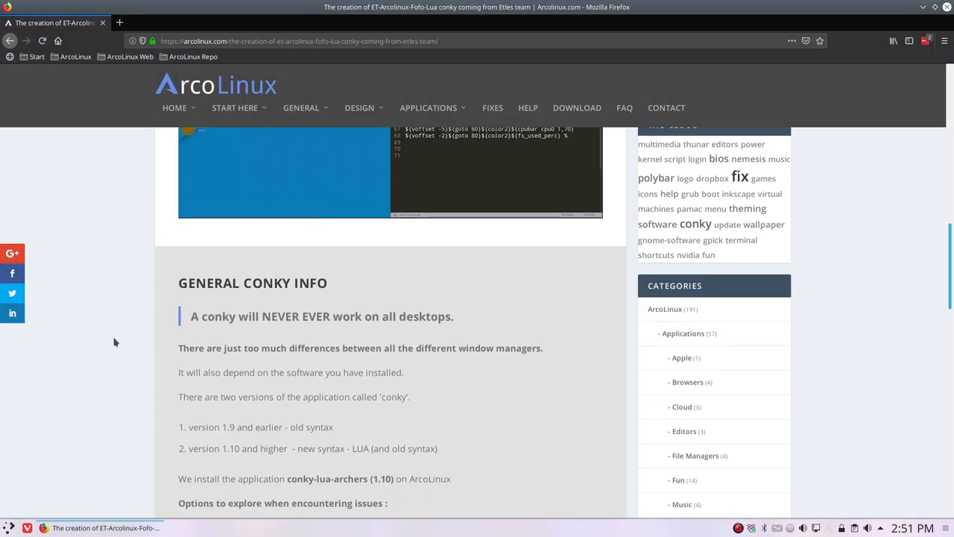
scroll("down", 3)
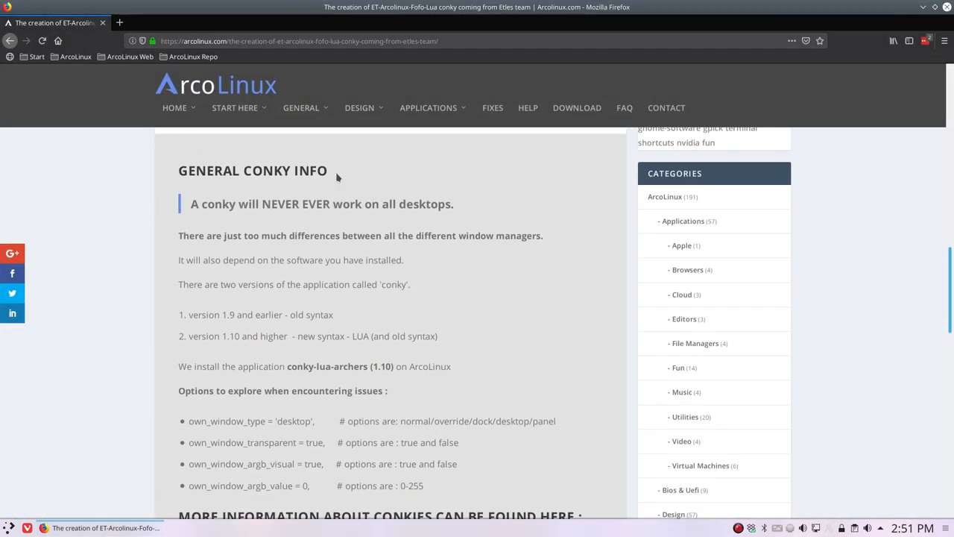
scroll("up", 3)
type("c")
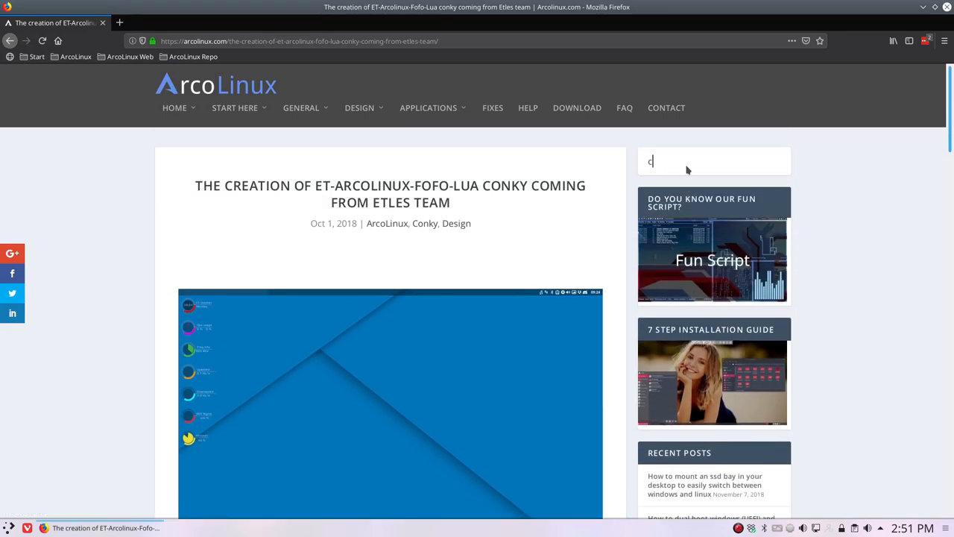
type("onky")
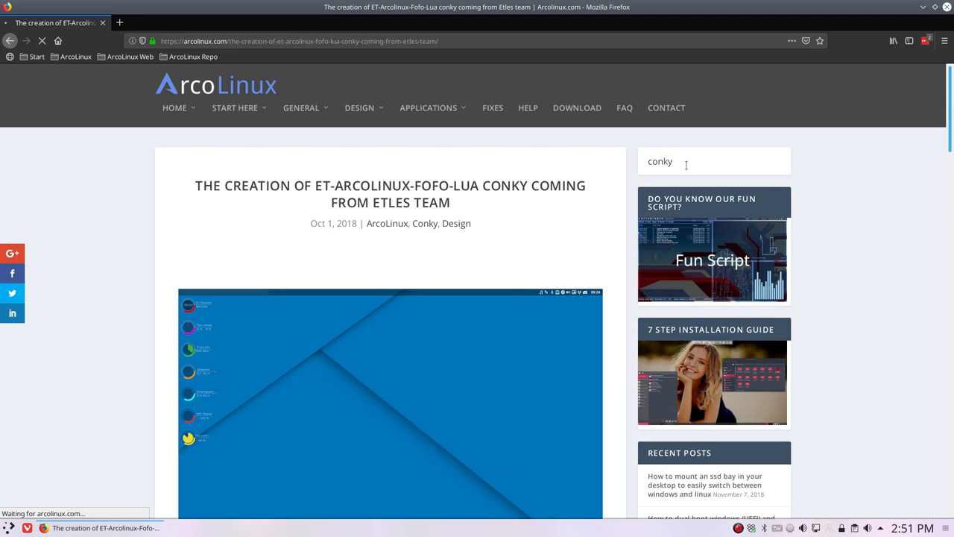
mouse_move(158, 344)
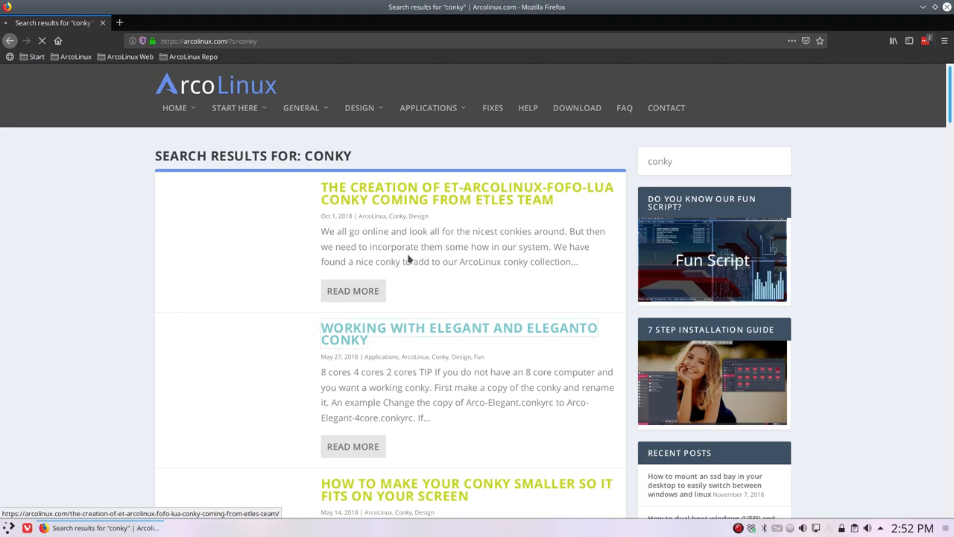
Step: Open the 'Working with Elegant and Eleganto conky' result and scroll to General Conky Info
left_click(458, 334)
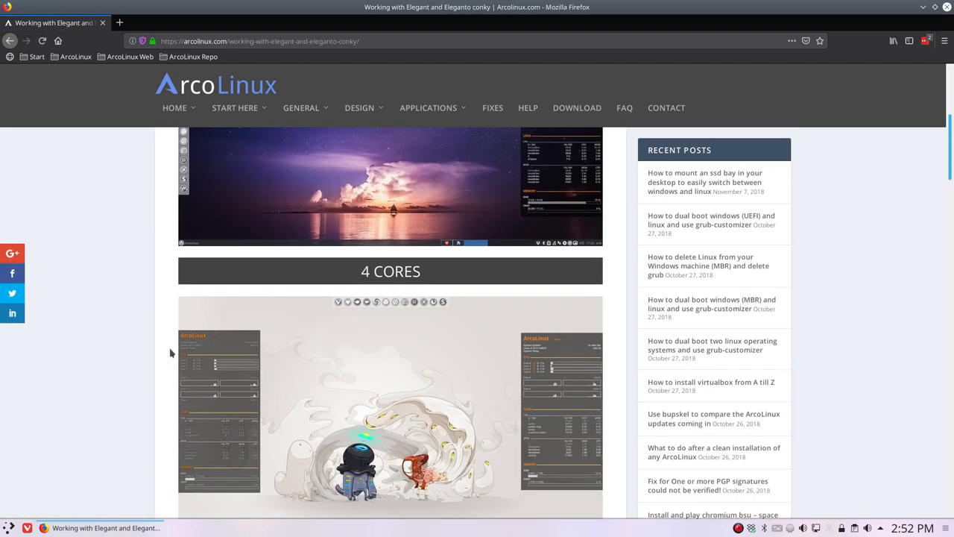
scroll("down", 3)
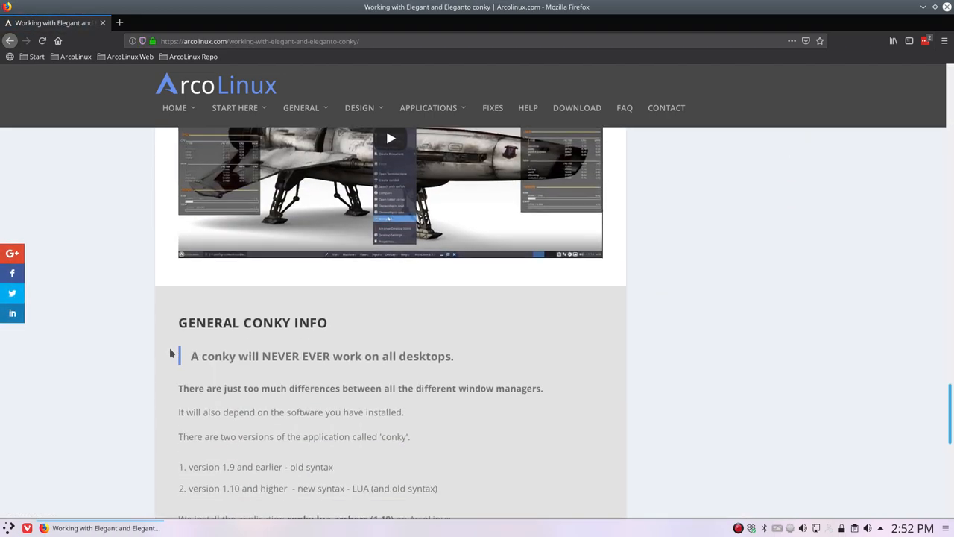
scroll("down", 3)
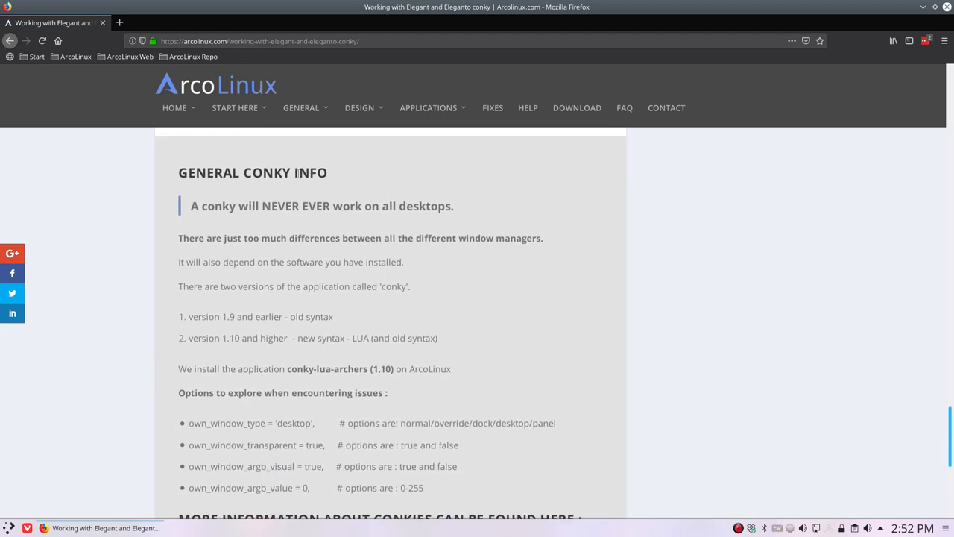
mouse_move(239, 218)
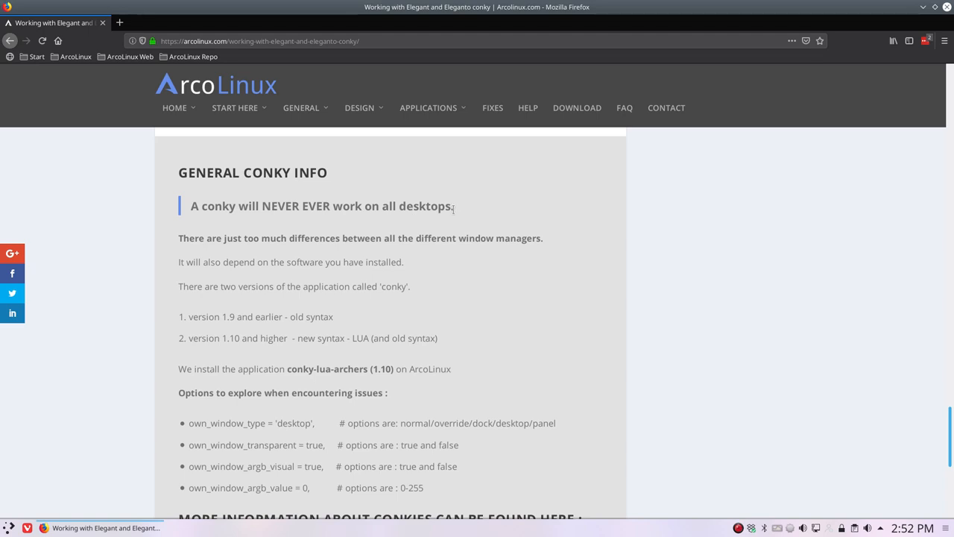
mouse_move(282, 237)
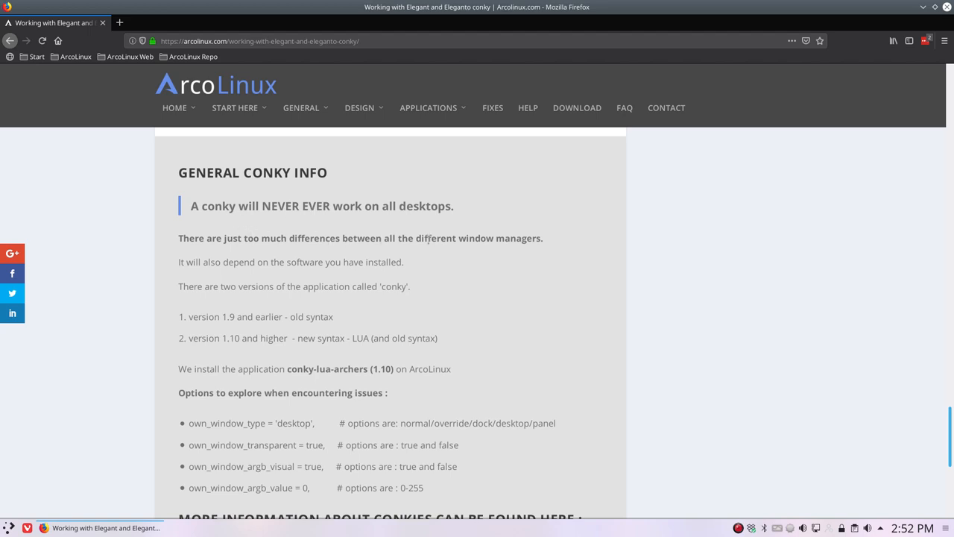
mouse_move(460, 239)
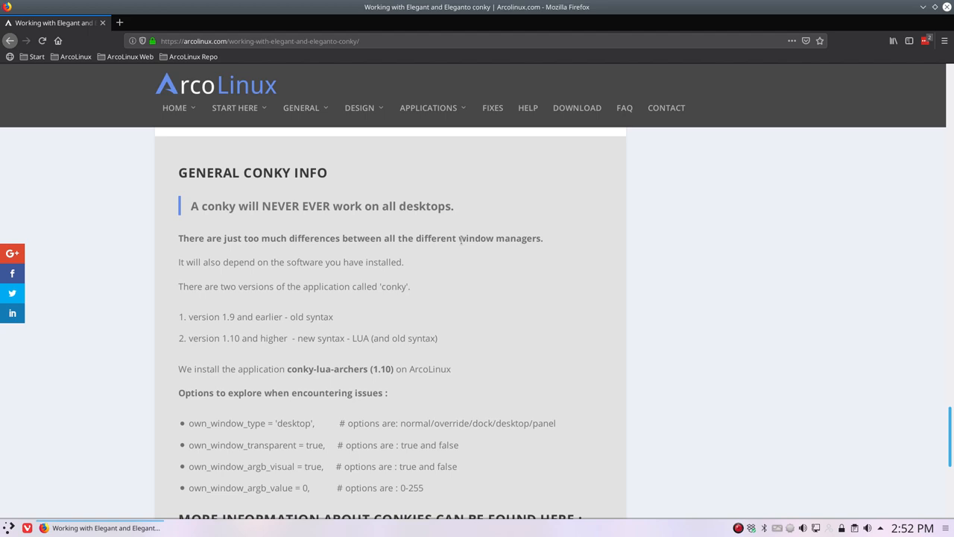
mouse_move(291, 262)
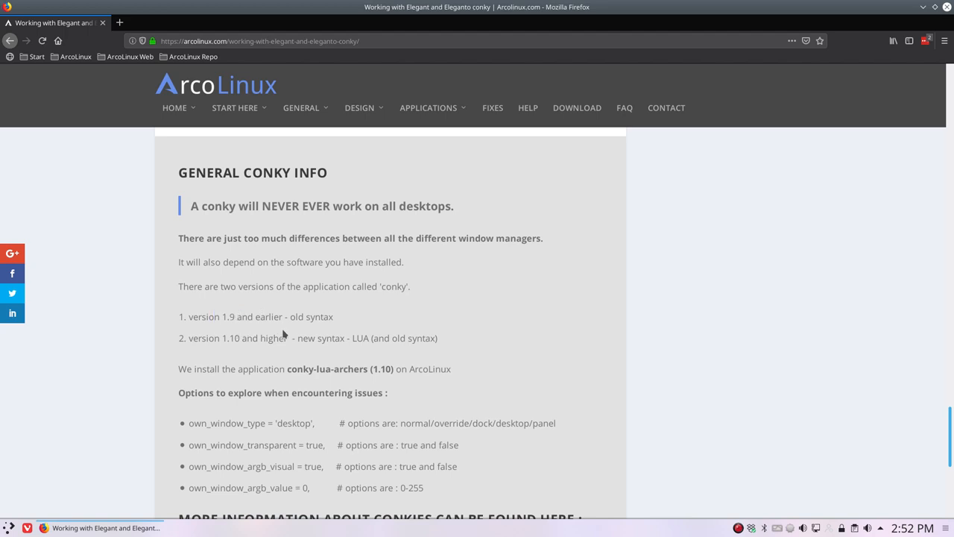
mouse_move(317, 341)
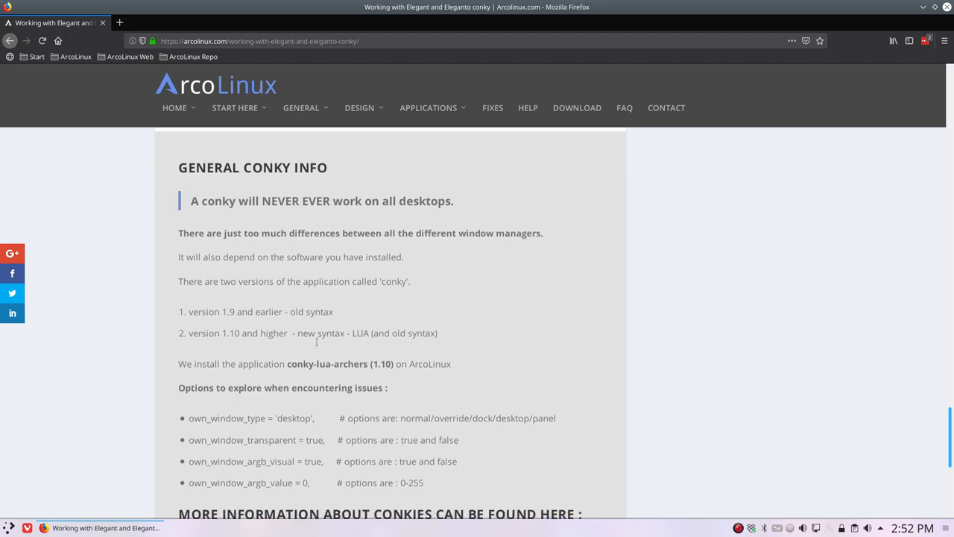
scroll("down", 3)
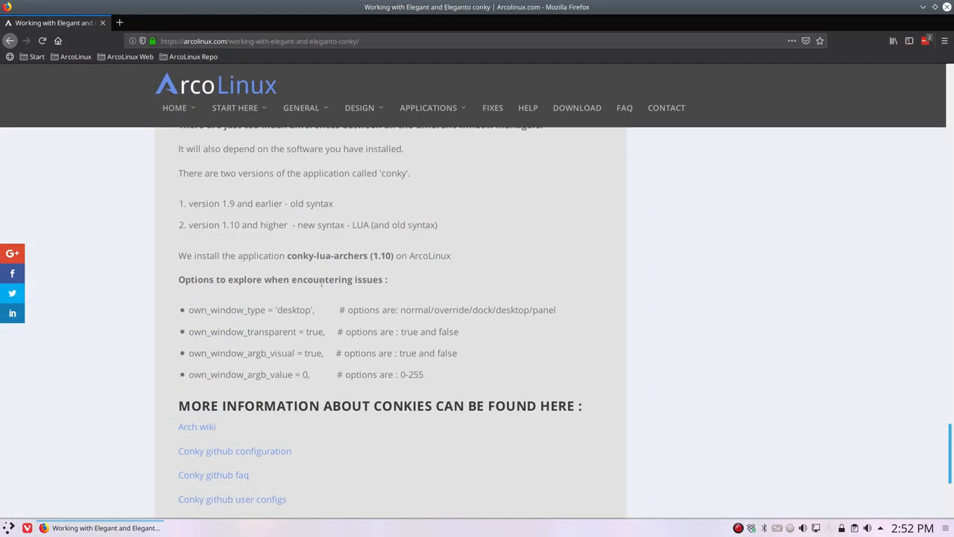
Step: Highlight conky-lua-archers and own_window_type = 'desktop', then scroll to the further-information links
double_click(311, 255)
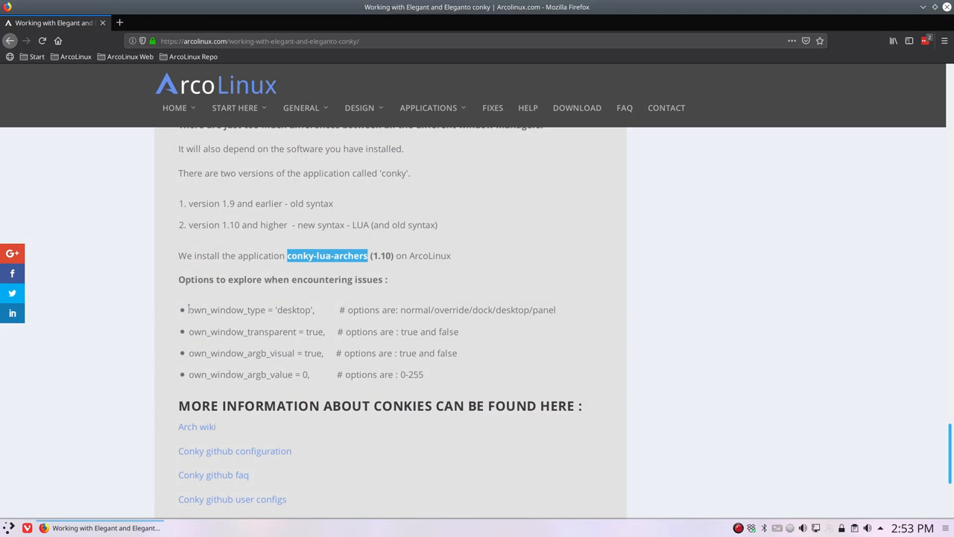
double_click(250, 309)
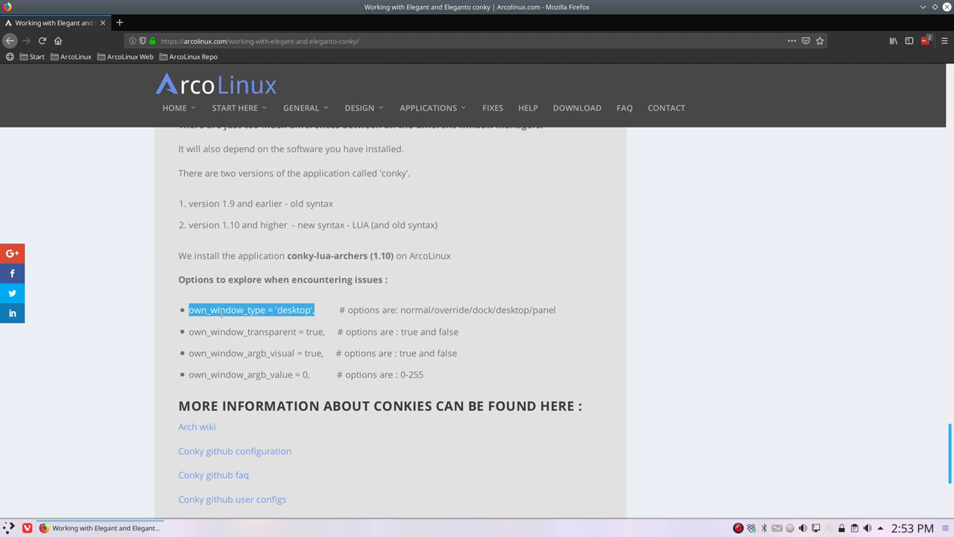
double_click(293, 310)
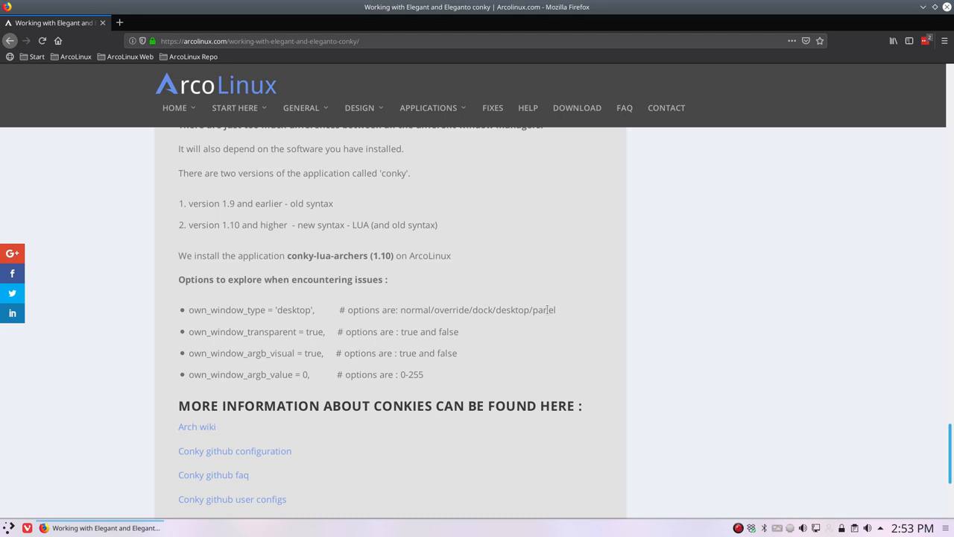
mouse_move(470, 387)
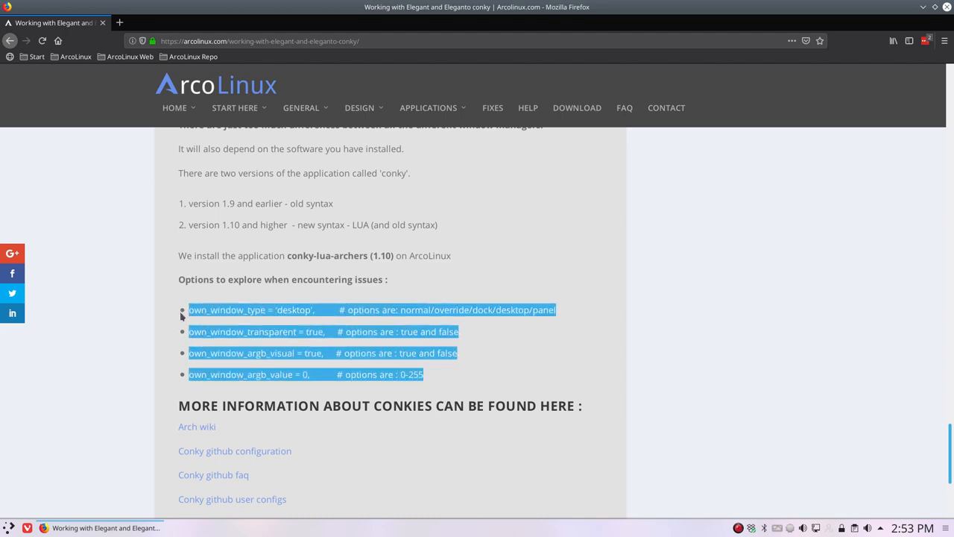
left_click(450, 373)
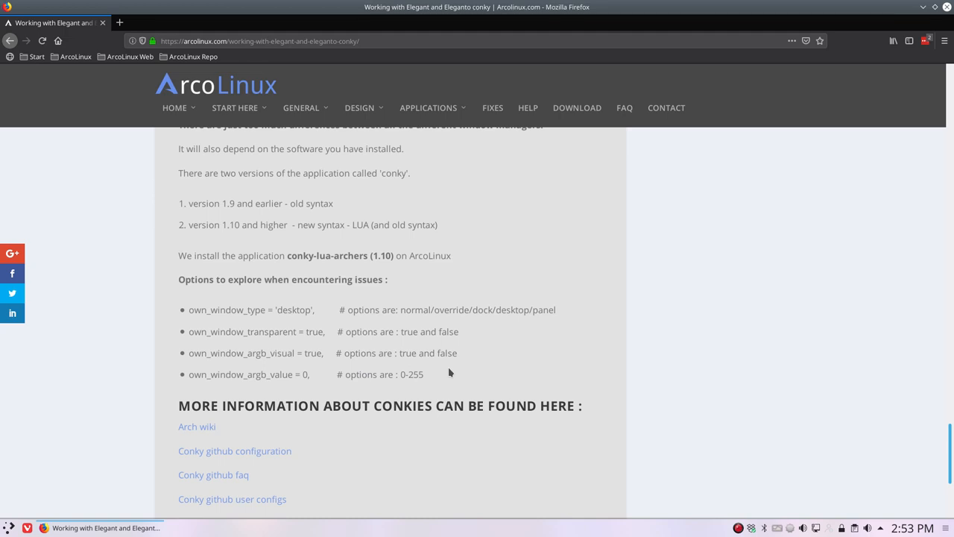
scroll("down", 3)
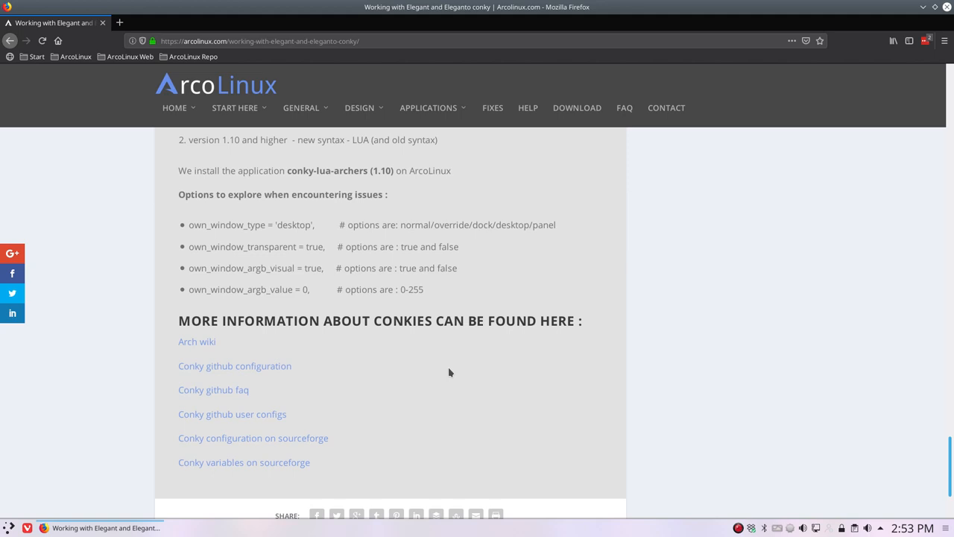
scroll("down", 3)
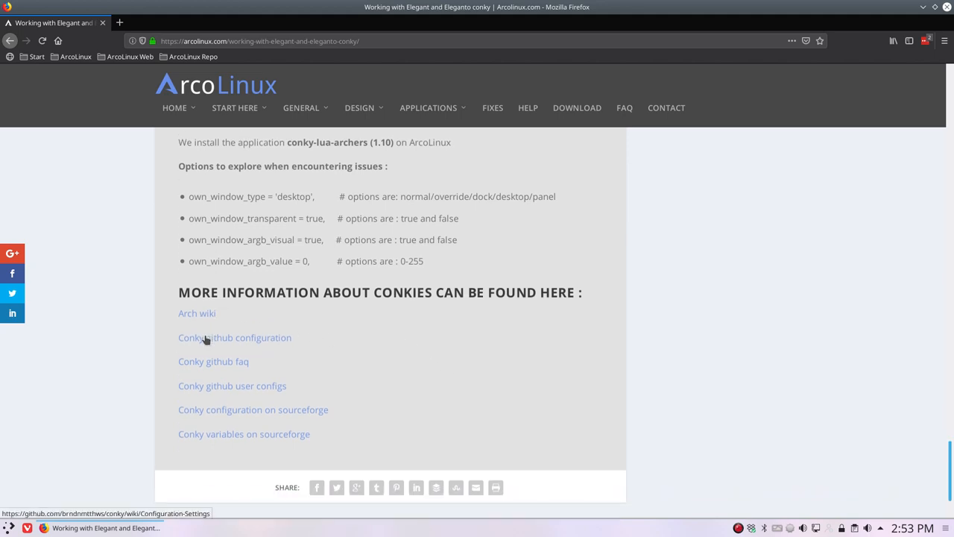
mouse_move(213, 360)
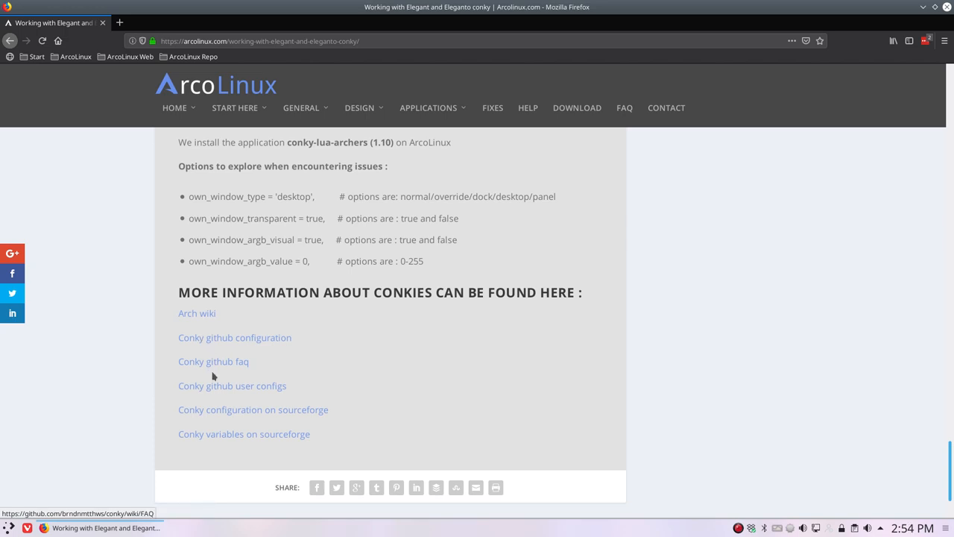
mouse_move(244, 434)
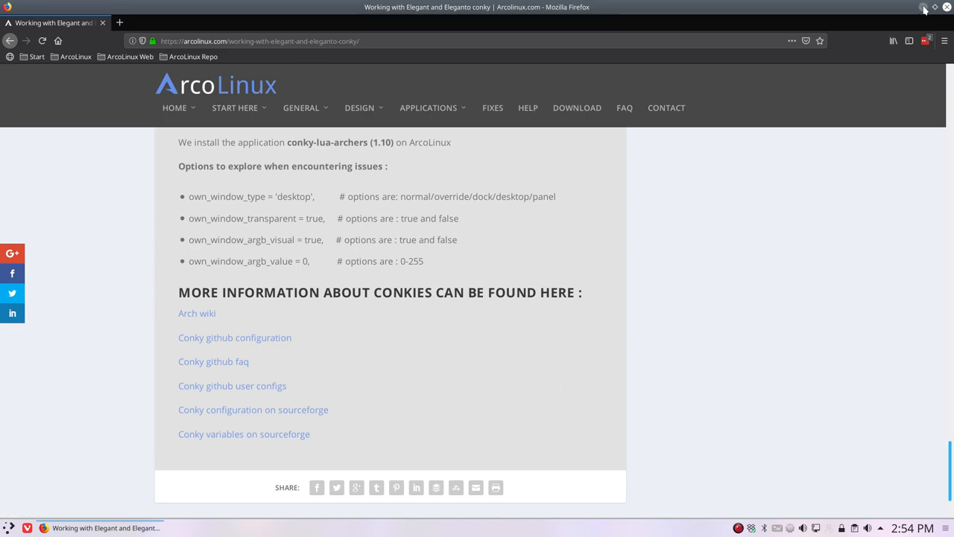
Step: Minimize Firefox to show the night-city wallpaper desktop
left_click(924, 8)
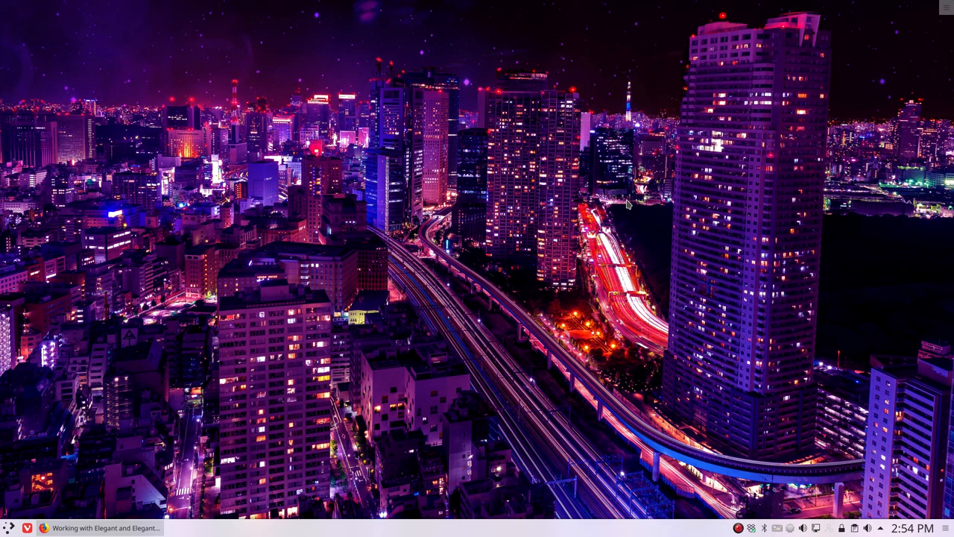
mouse_move(66, 449)
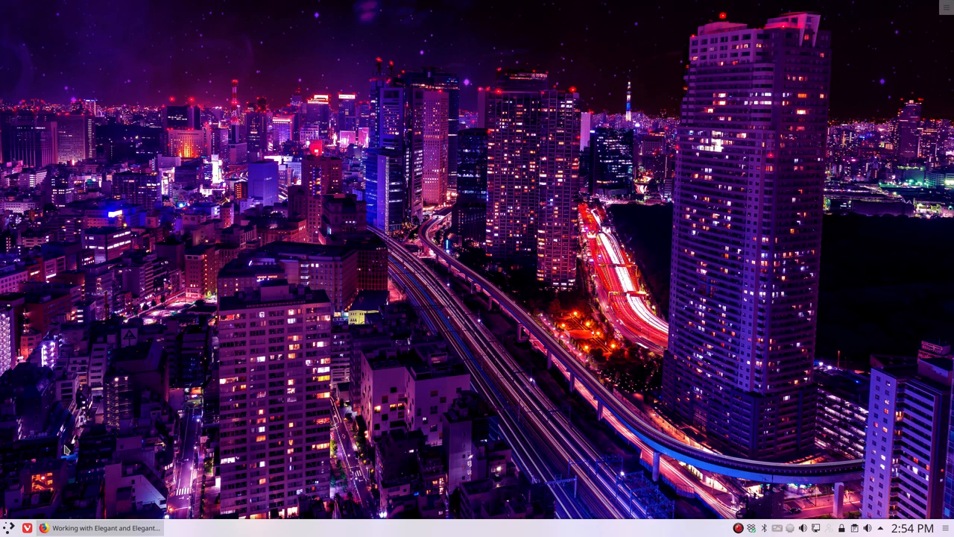
mouse_move(9, 526)
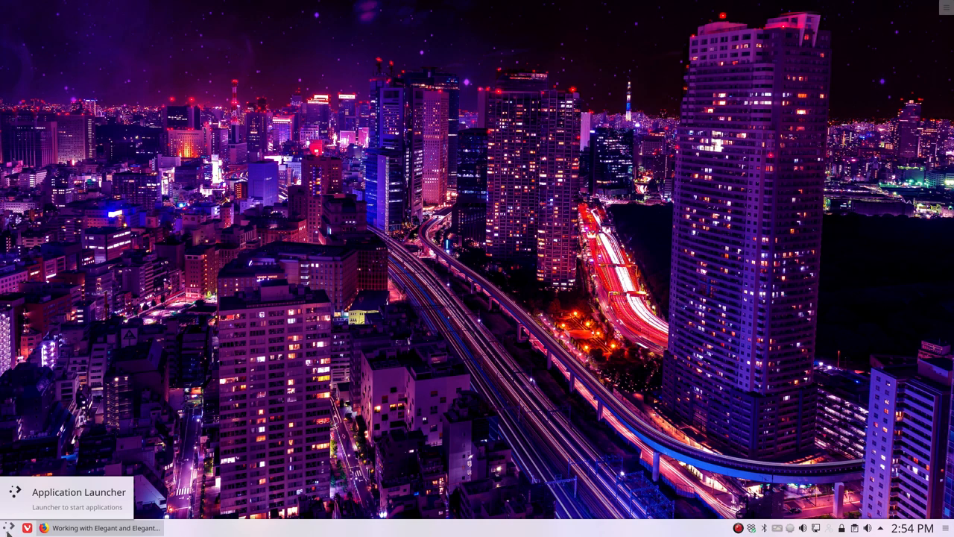
Step: Search the launcher for 'conk', launch Conky Manager, and move it to the top-left
left_click(7, 528)
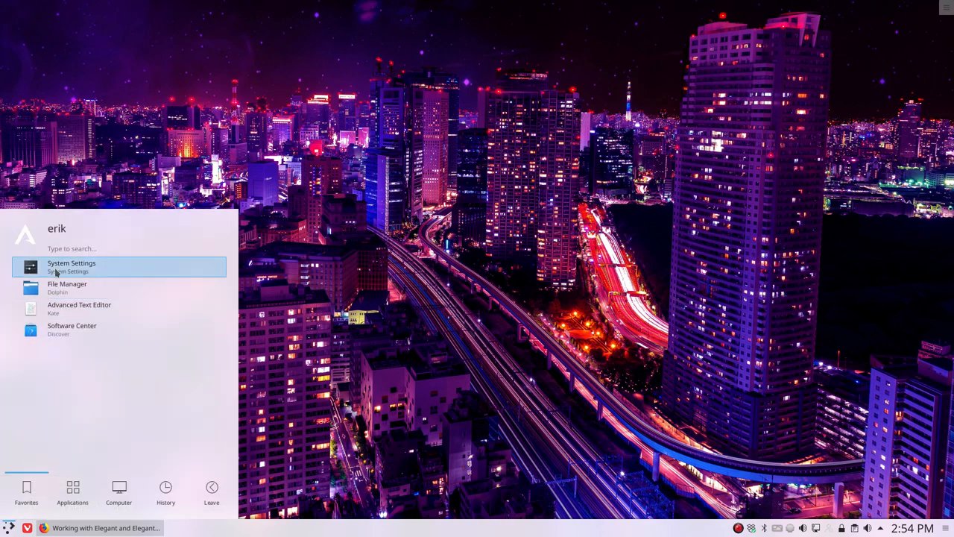
type("conk")
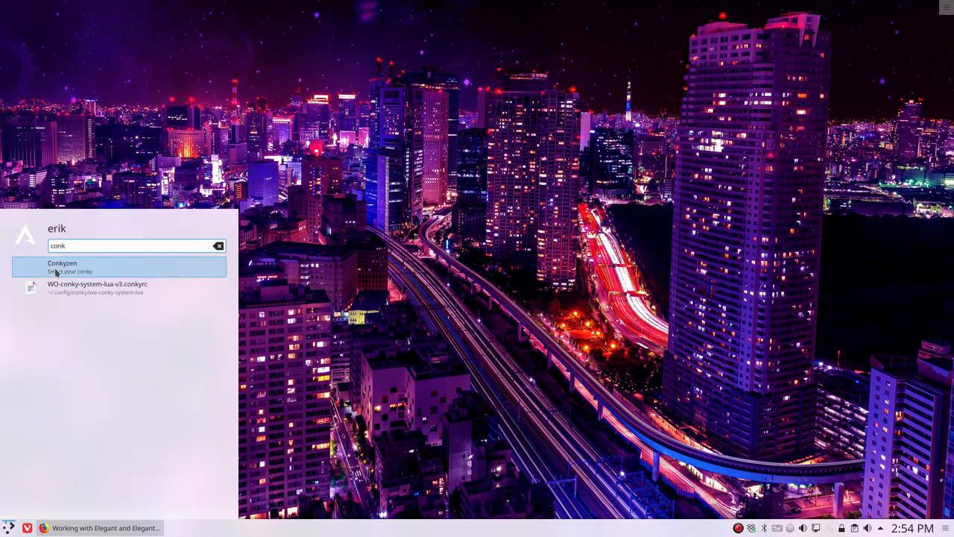
left_click(62, 266)
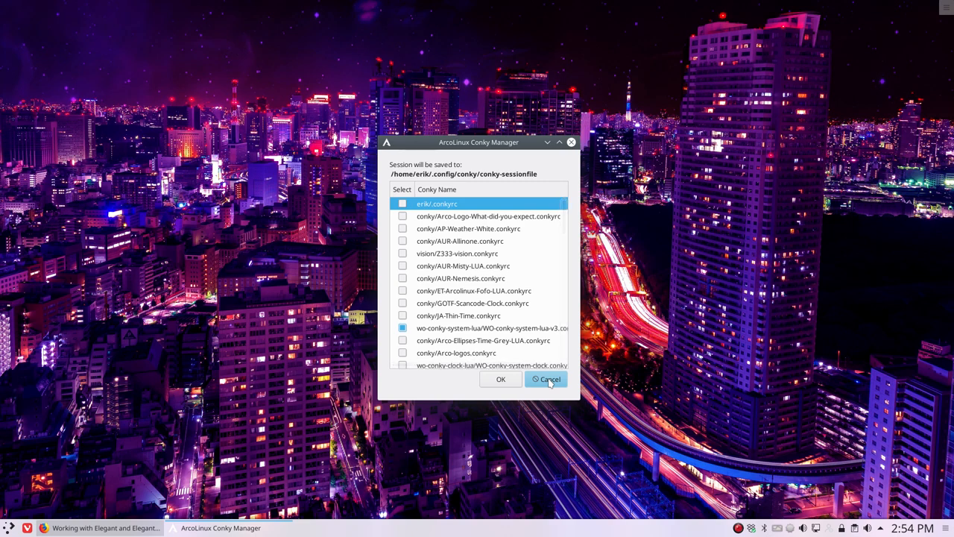
left_click_drag(478, 143, 112, 7)
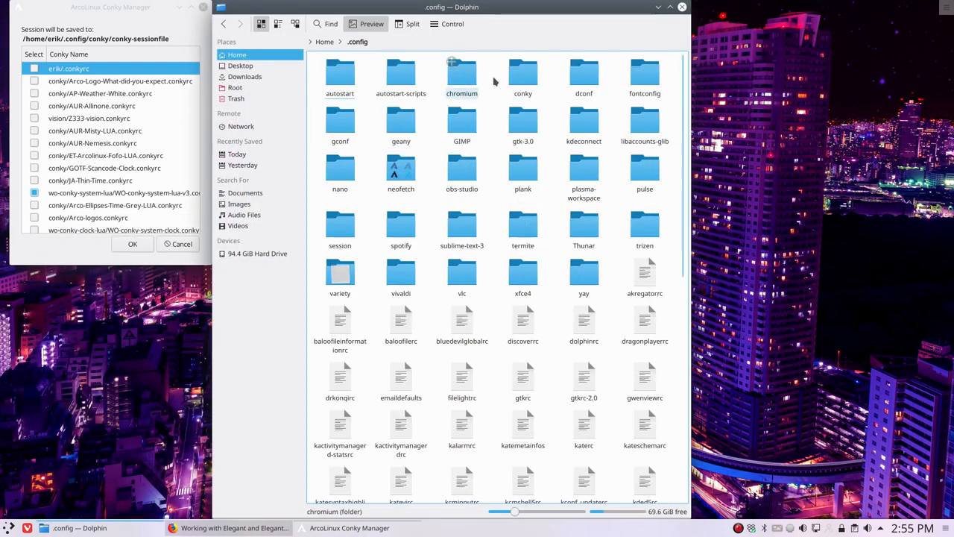
Step: Browse Dolphin to .config/conky/wo-conky-system-lua and confirm Conky Manager with OK
double_click(522, 72)
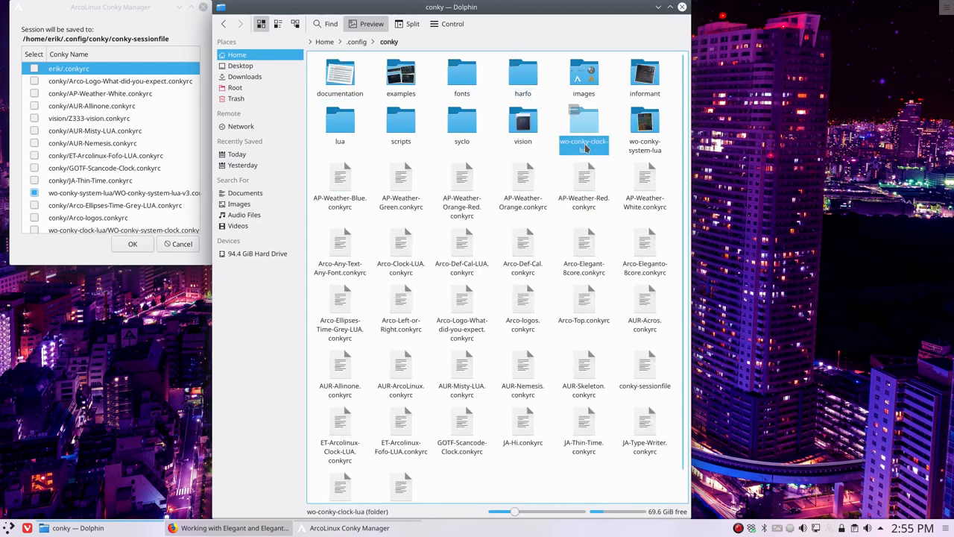
double_click(584, 127)
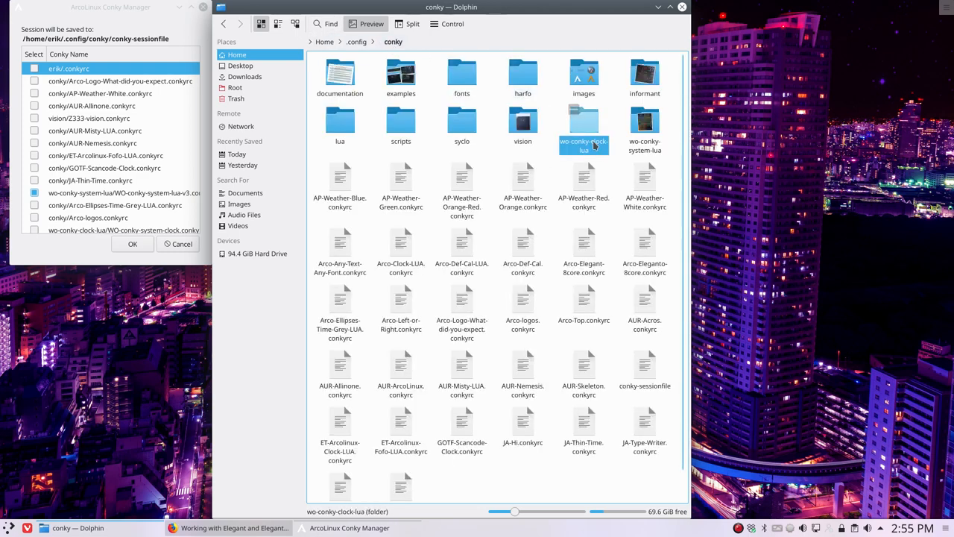
double_click(644, 123)
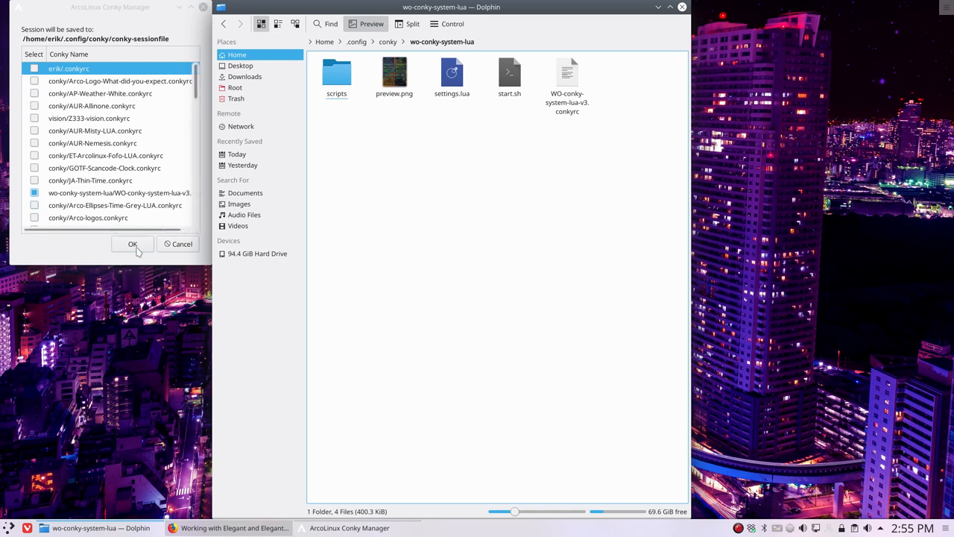
left_click(132, 244)
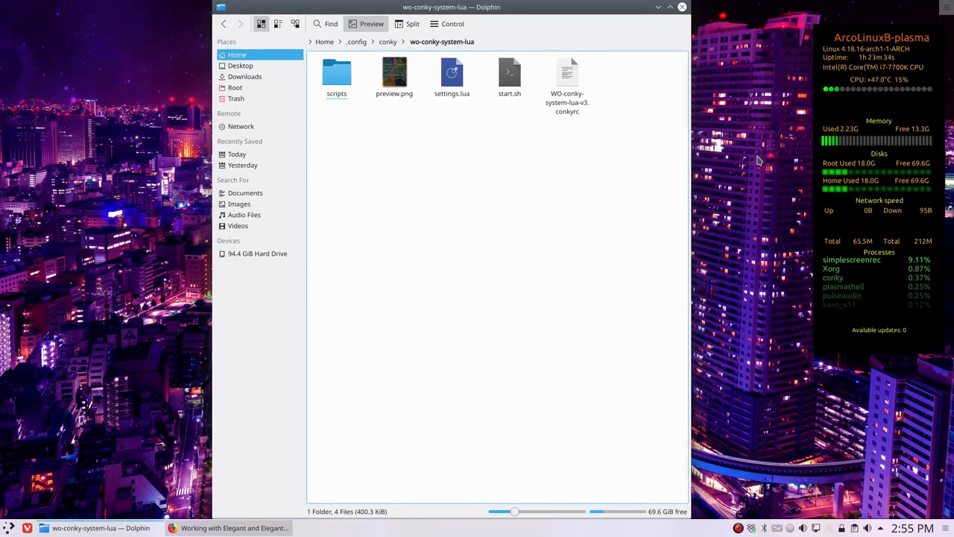
left_click(567, 74)
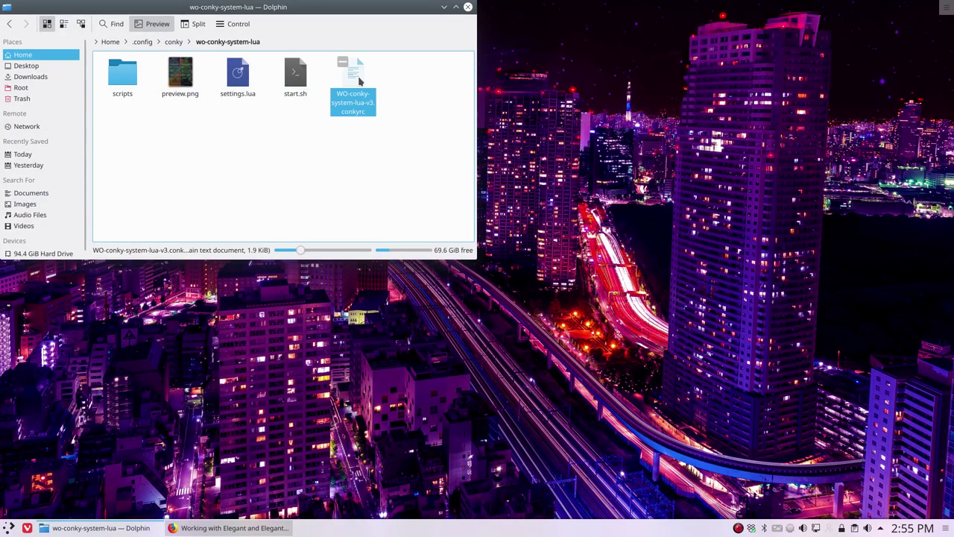
Step: Open WO-conky-system-lua-v3.conkyrc in Kate and highlight the author line
right_click(353, 82)
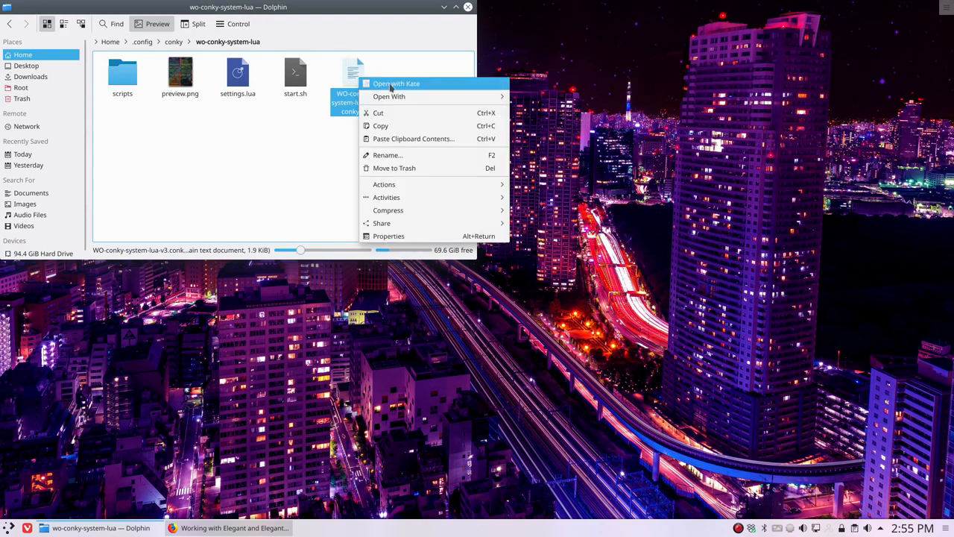
left_click(396, 83)
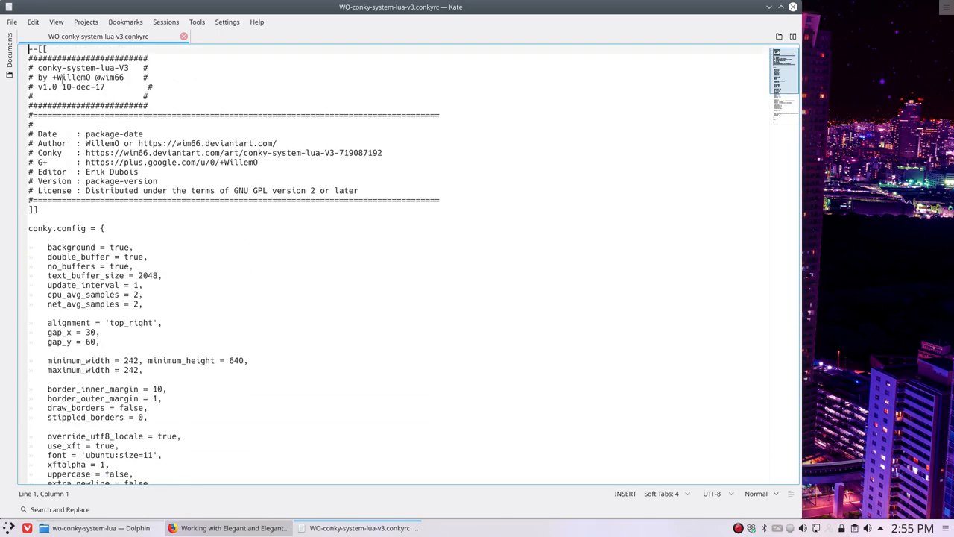
double_click(71, 76)
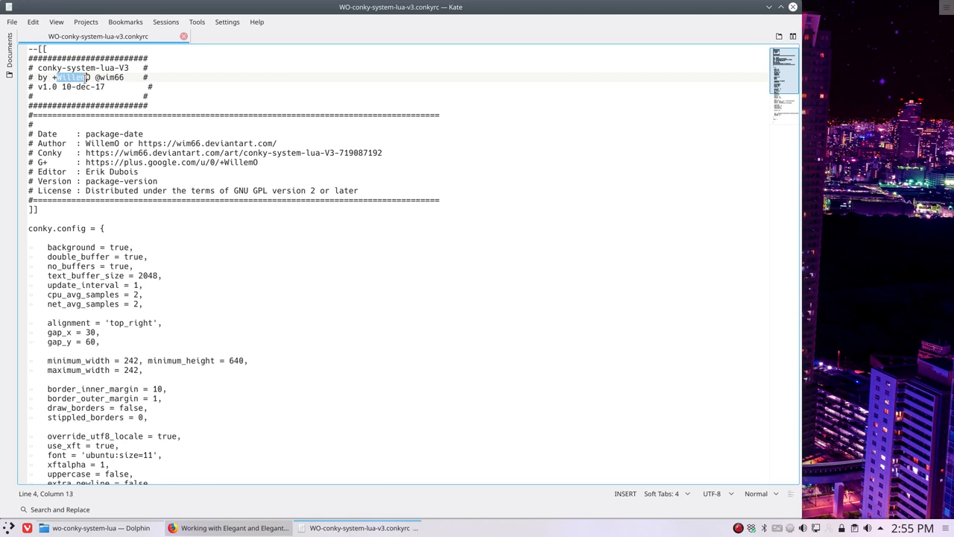
mouse_move(127, 153)
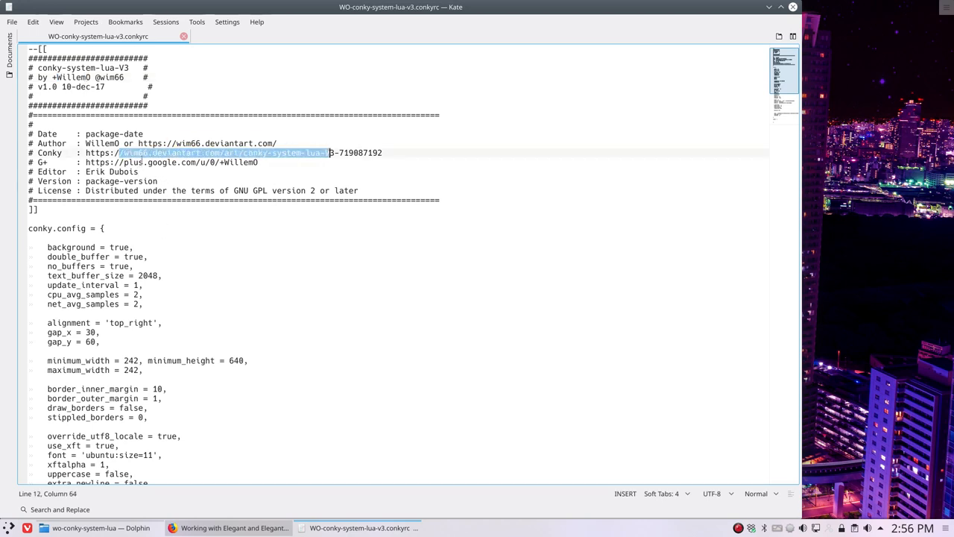
Step: Scroll to own_window_type and replace 'desktop' with 'override'
scroll("down", 3)
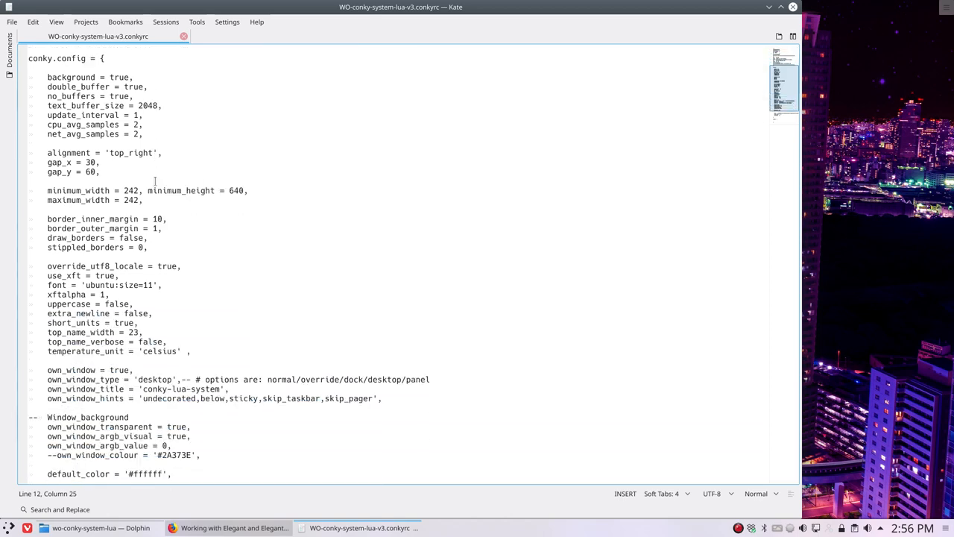
scroll("down", 3)
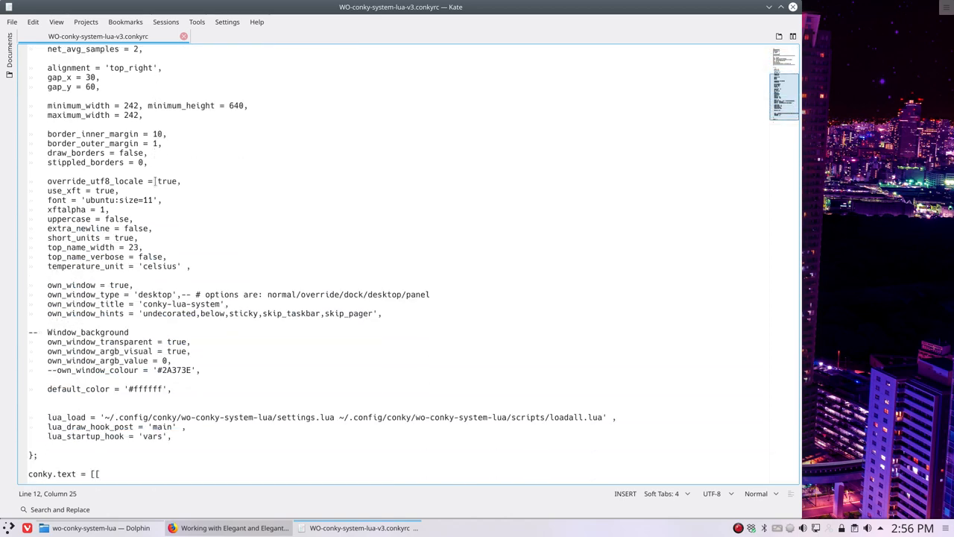
scroll("down", 3)
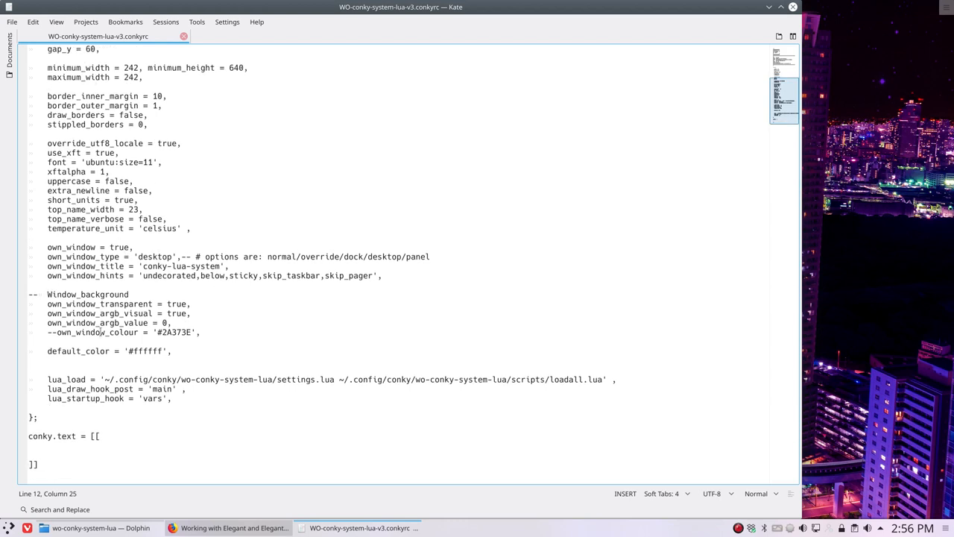
double_click(154, 256)
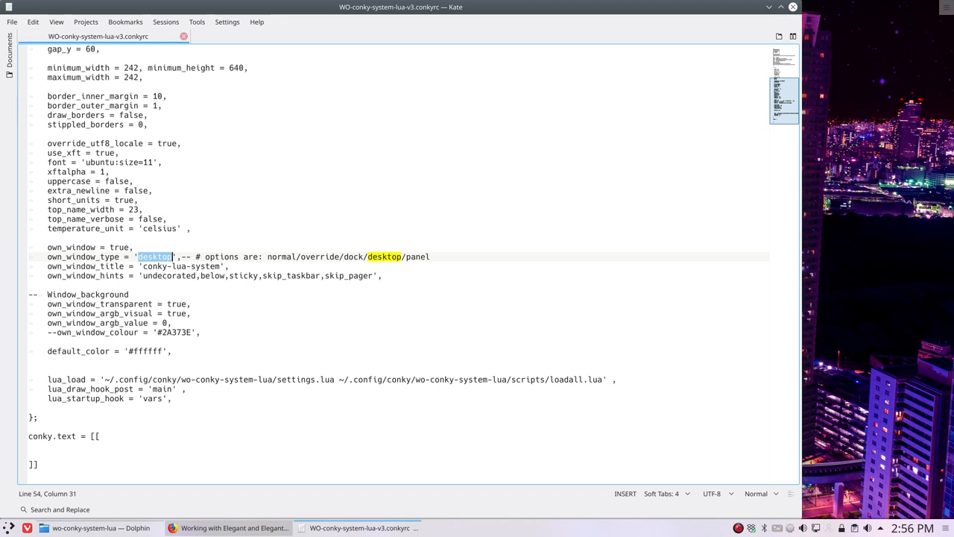
type("override")
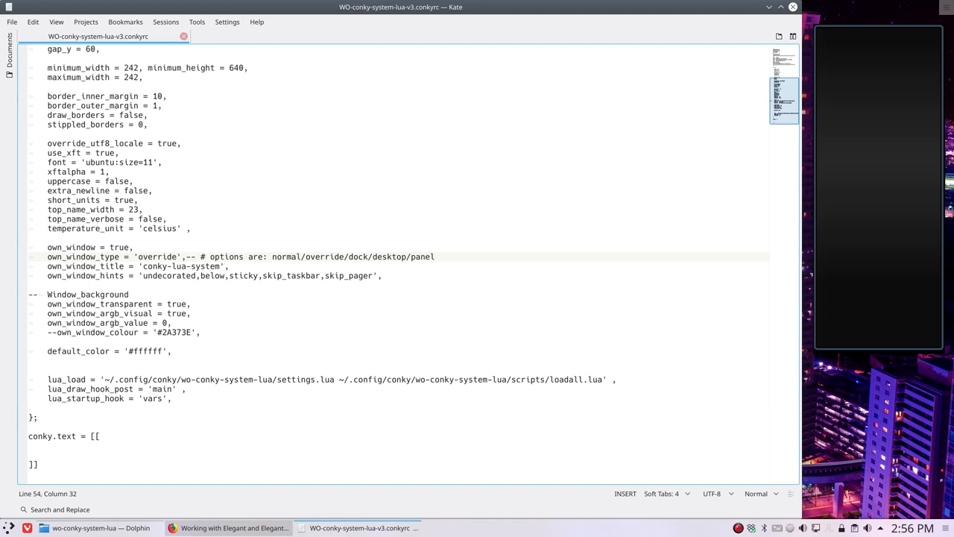
mouse_move(769, 7)
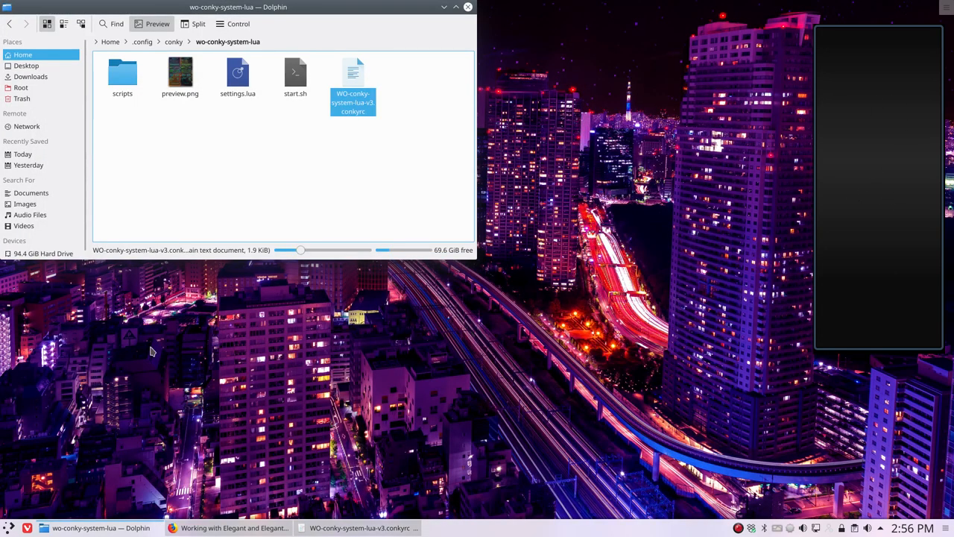
Step: Search the launcher for 'con' to relaunch the conky with the new settings
left_click(9, 527)
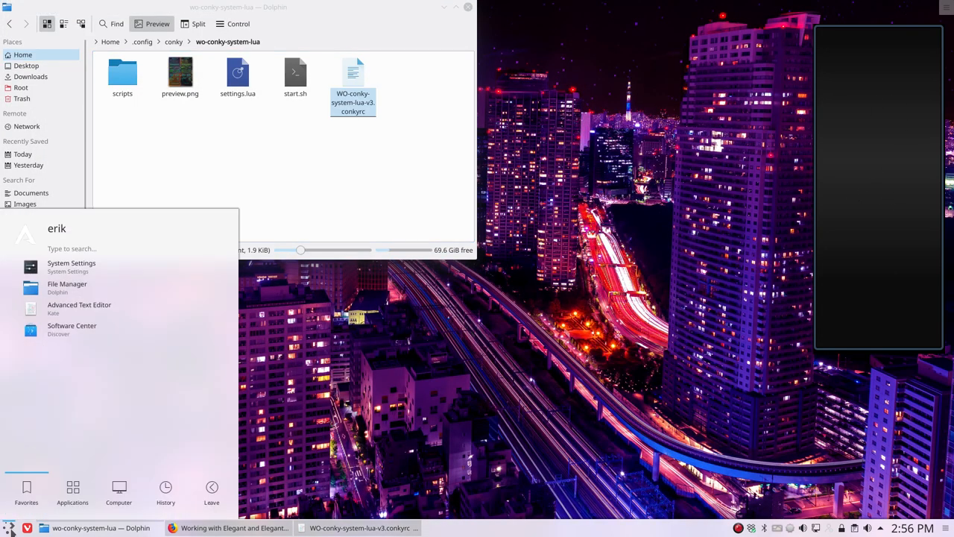
type("con")
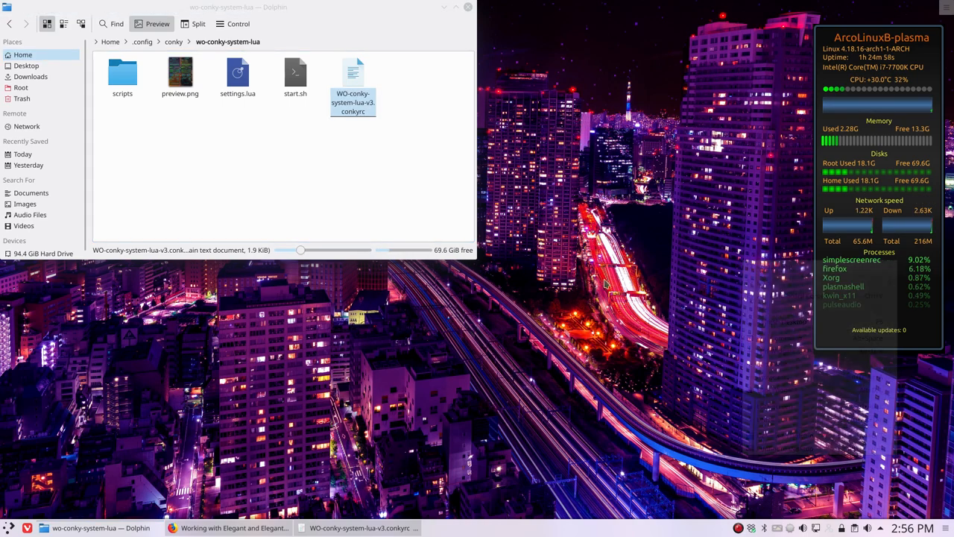
right_click(607, 283)
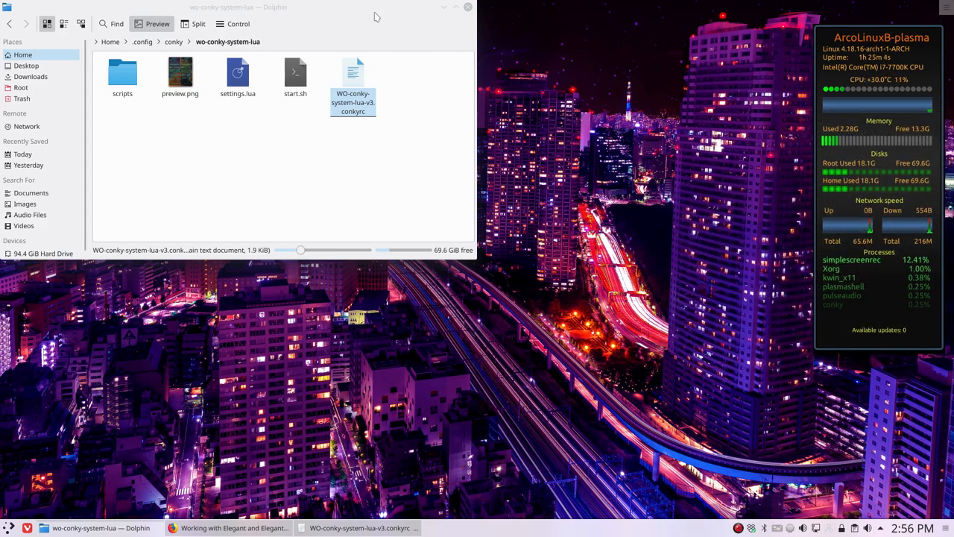
Step: Move Dolphin clear of the conky panel and select WO-conky-system-lua-v3.conkyrc
left_click_drag(239, 7, 621, 98)
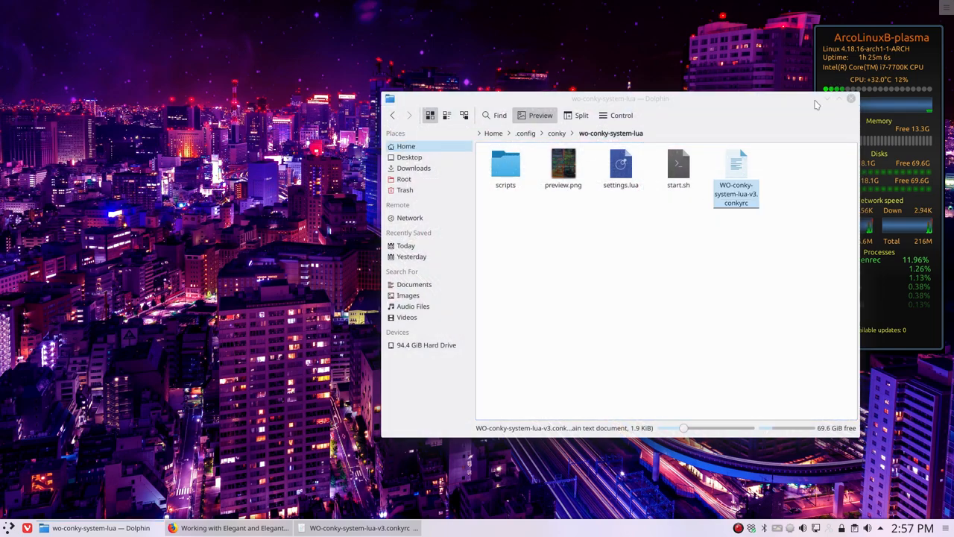
left_click_drag(620, 98, 666, 83)
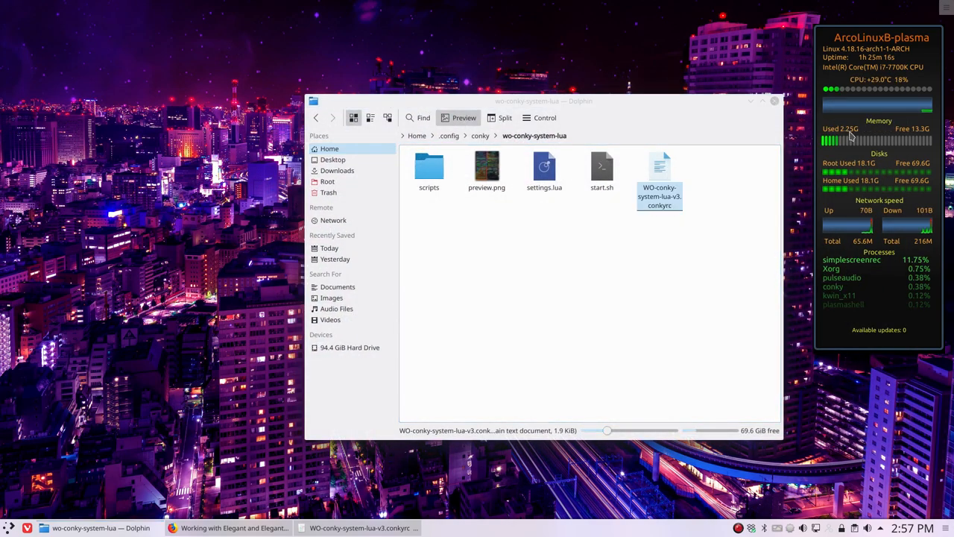
mouse_move(619, 99)
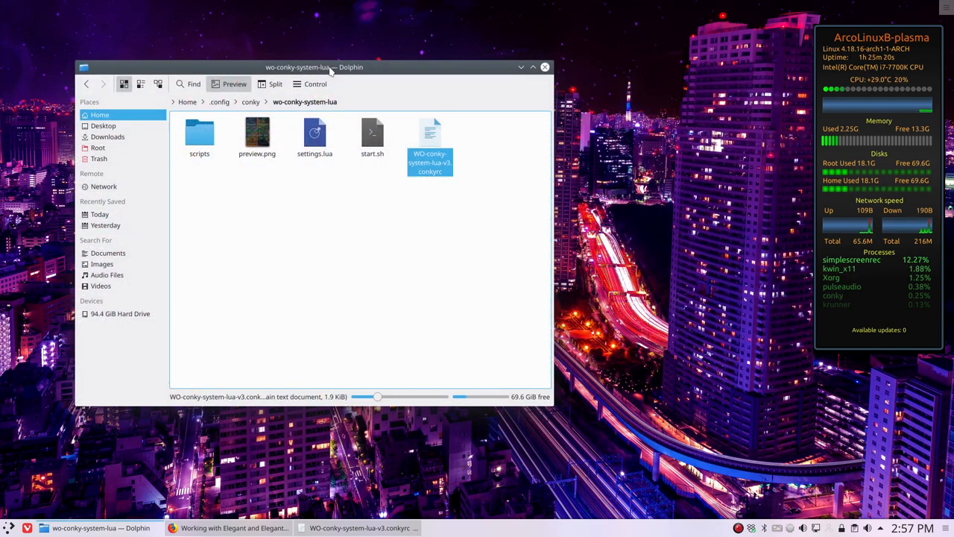
left_click(445, 274)
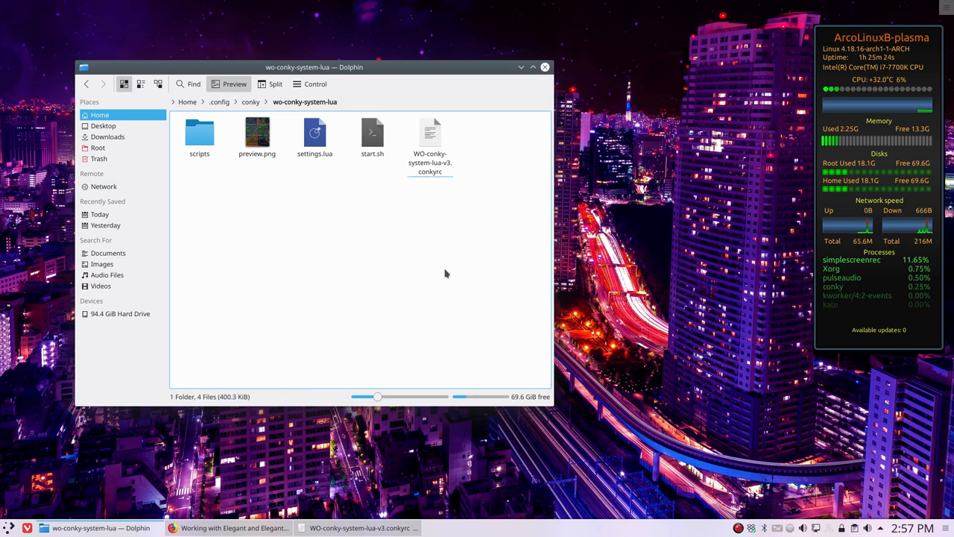
left_click(429, 138)
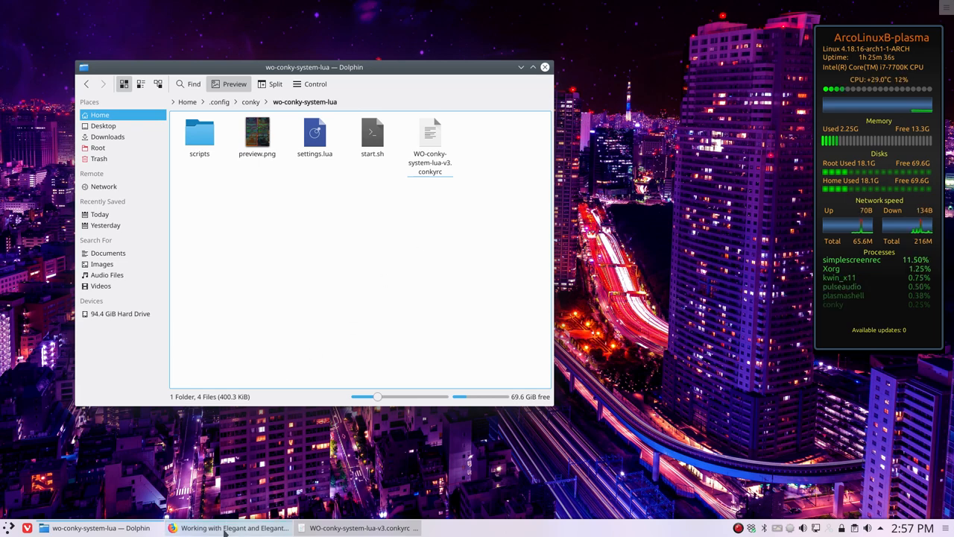
mouse_move(322, 306)
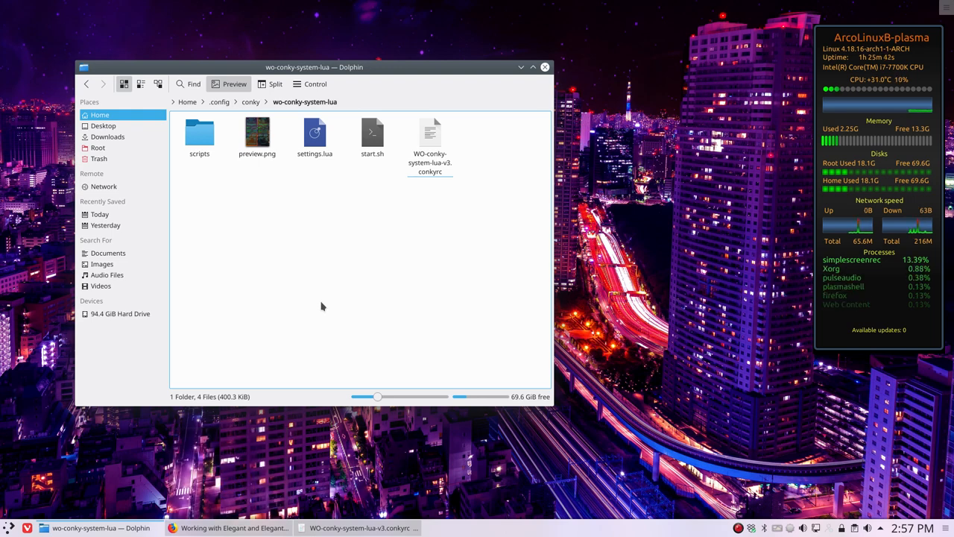
left_click(429, 141)
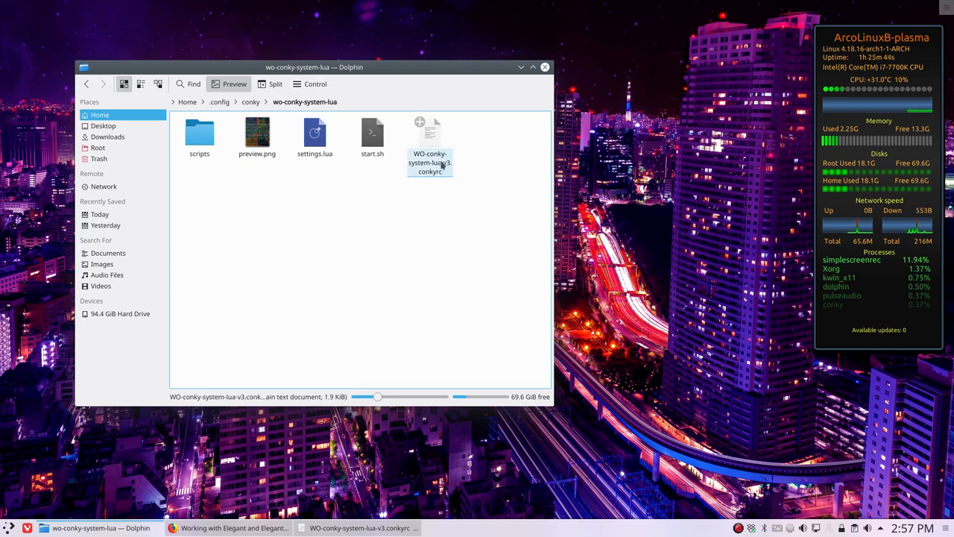
left_click(388, 288)
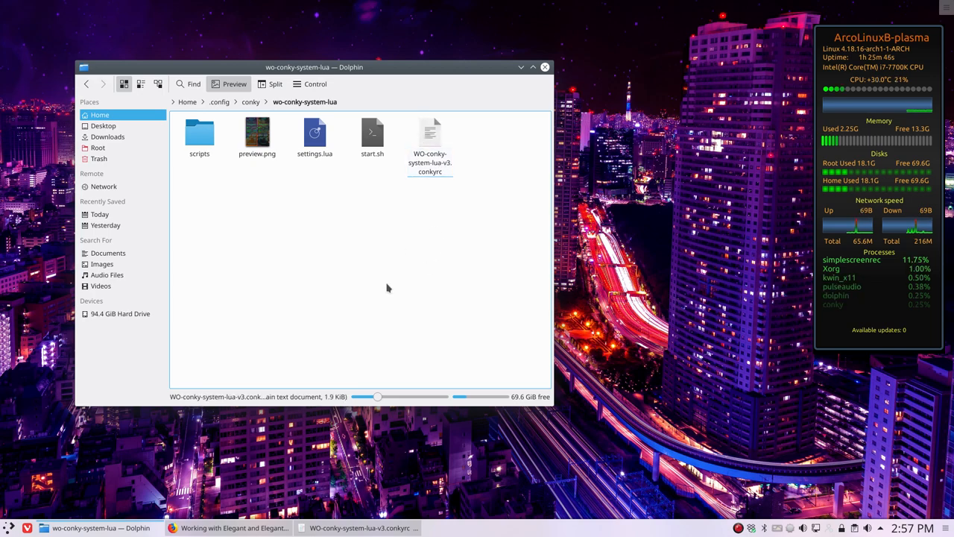
Step: List the shell aliases in Konsole, then enter the skel command
left_click(444, 527)
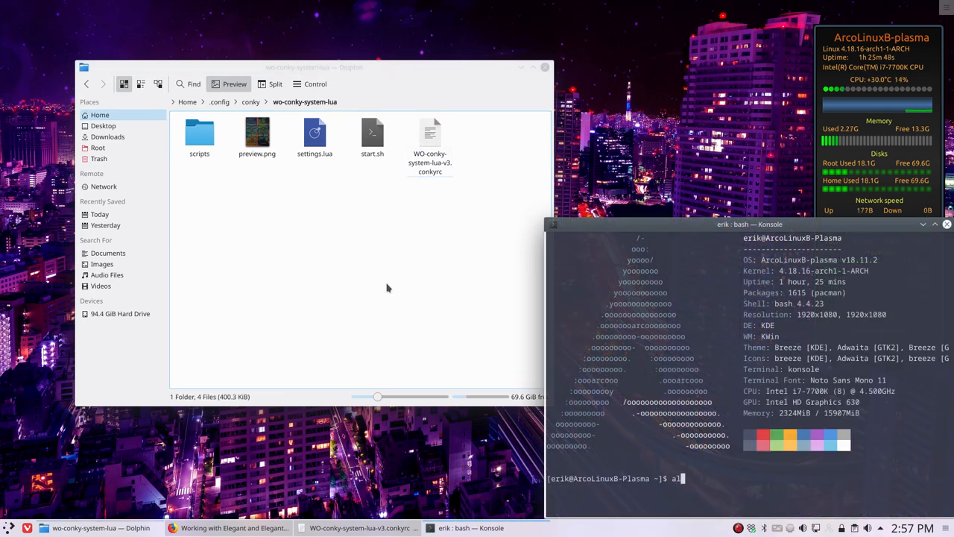
key("Return")
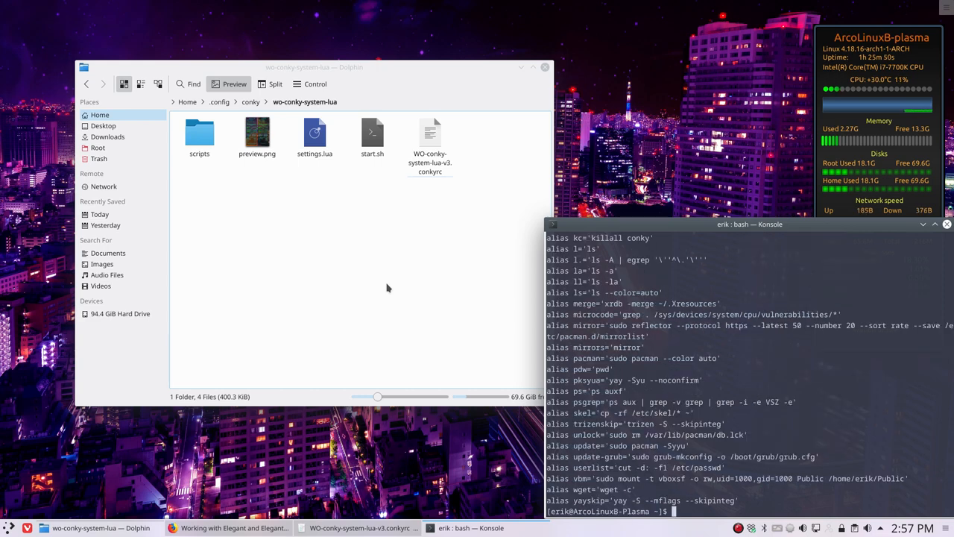
type("skel")
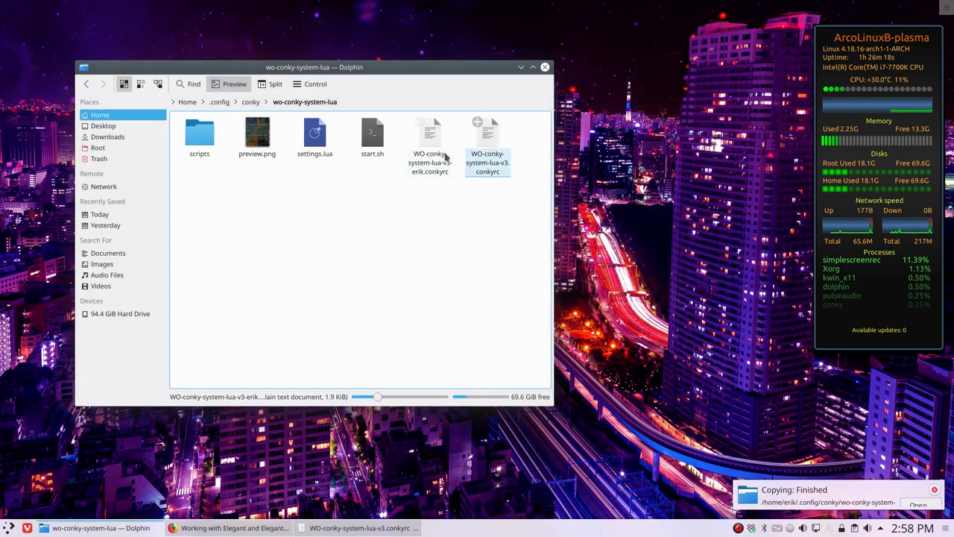
Step: Clear the file selection and close Dolphin, leaving the renamed v3 erik copy
left_click(491, 240)
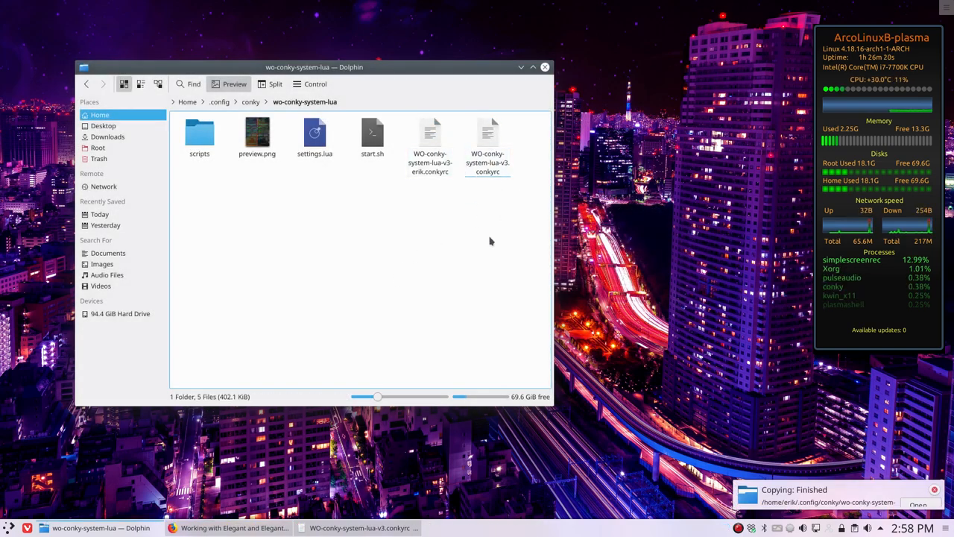
left_click(429, 150)
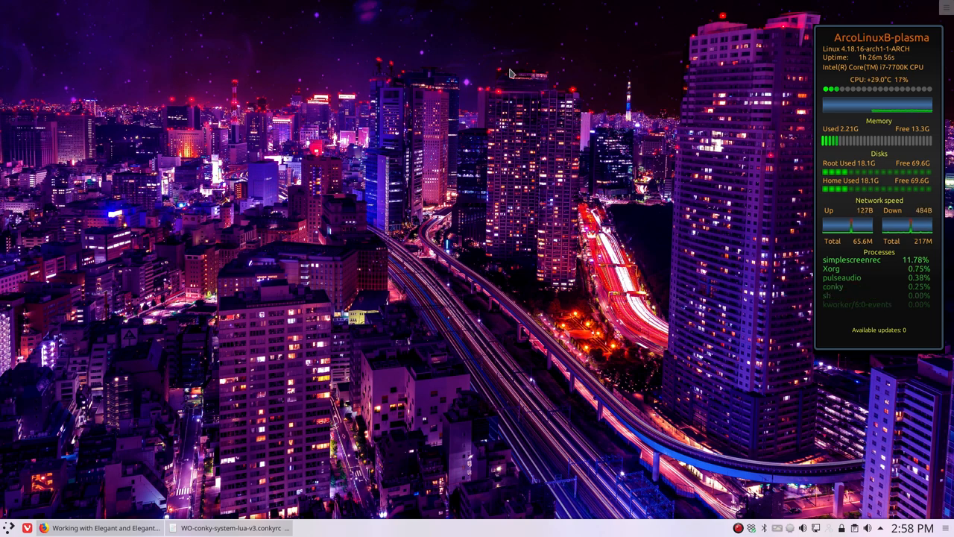
Step: Launch ArcoLinux Conky Manager via a 'conk' search and select the v3 erik config
left_click(8, 527)
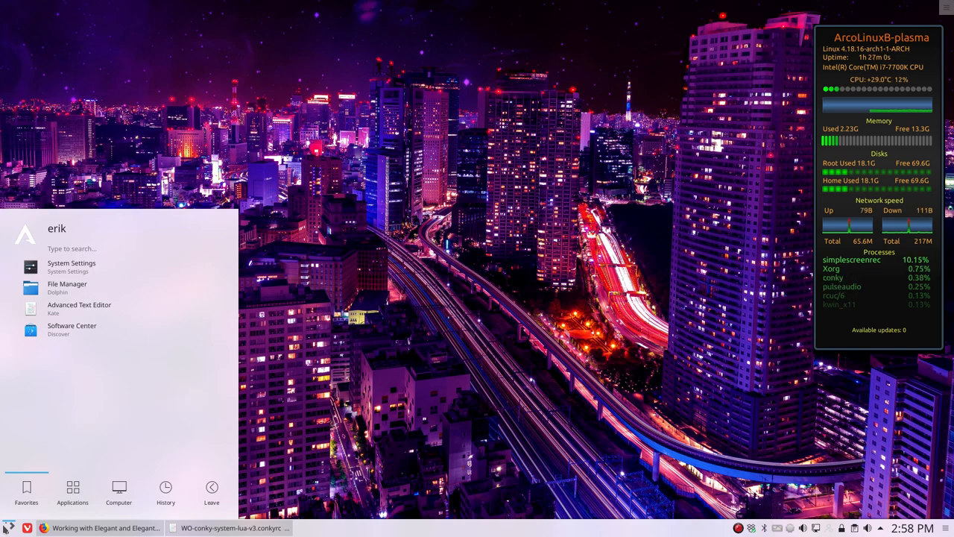
type("conk")
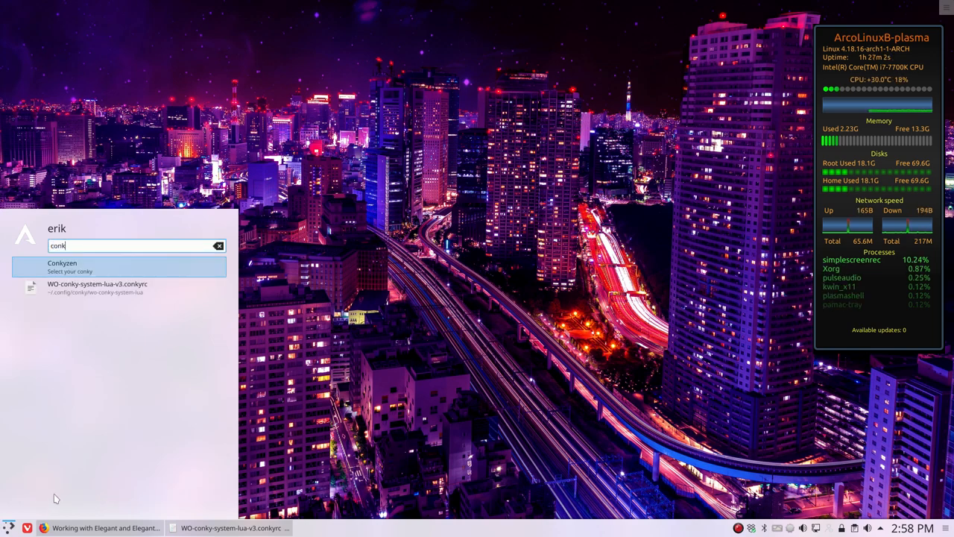
right_click(62, 266)
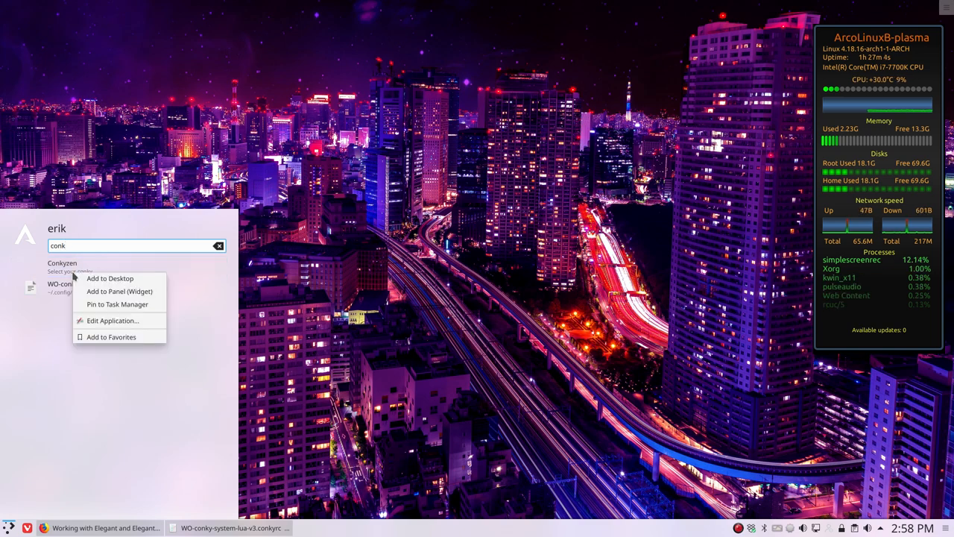
mouse_move(111, 337)
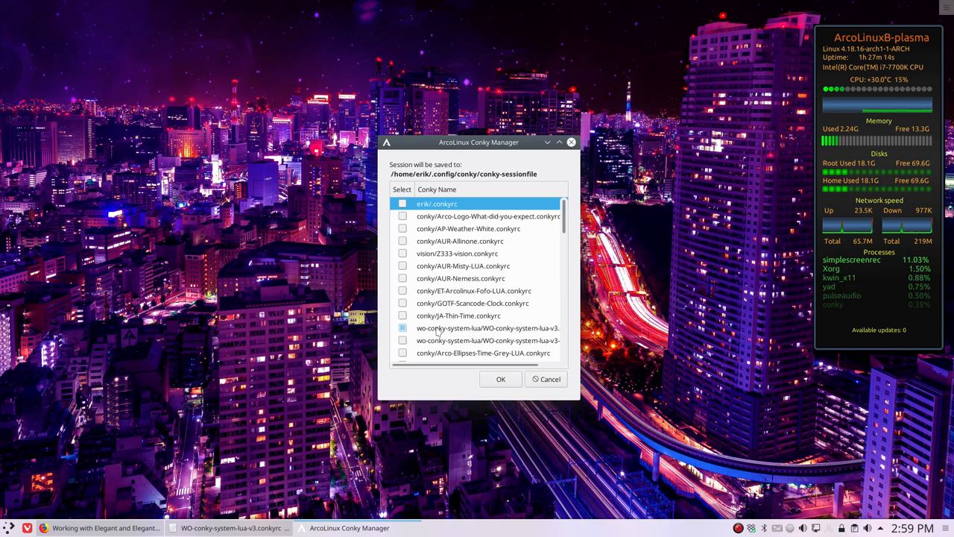
left_click_drag(479, 141, 351, 82)
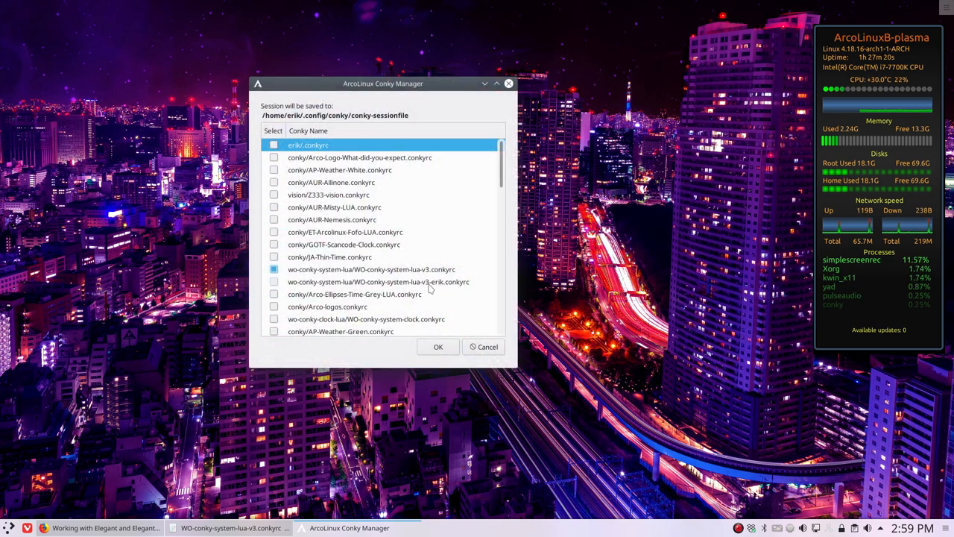
left_click(371, 269)
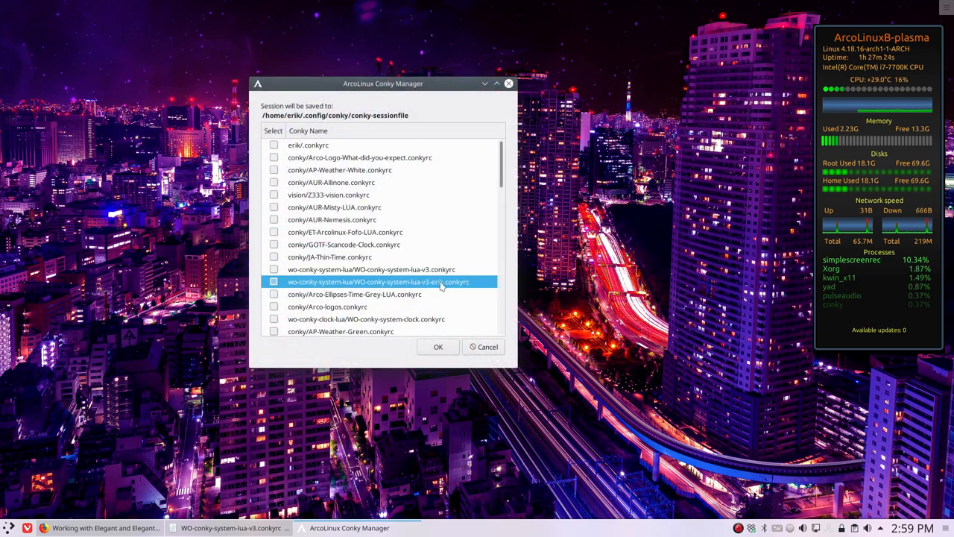
left_click(438, 346)
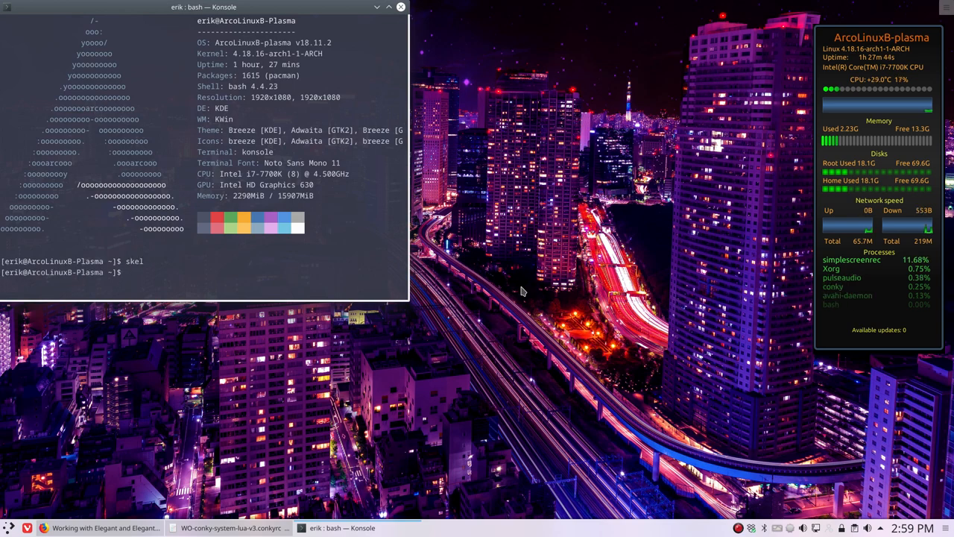
Step: Close Konsole and relaunch the conky manager from the application launcher
left_click(389, 7)
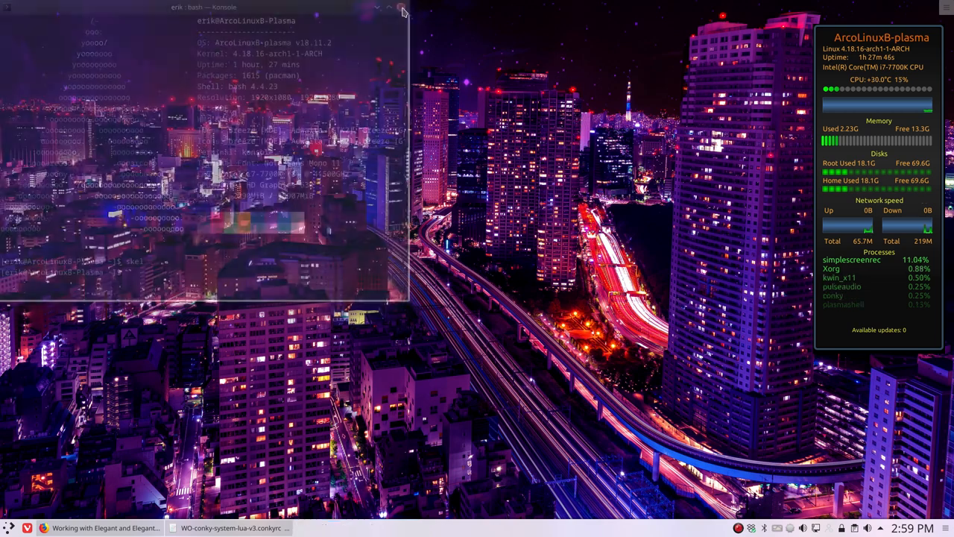
left_click(401, 7)
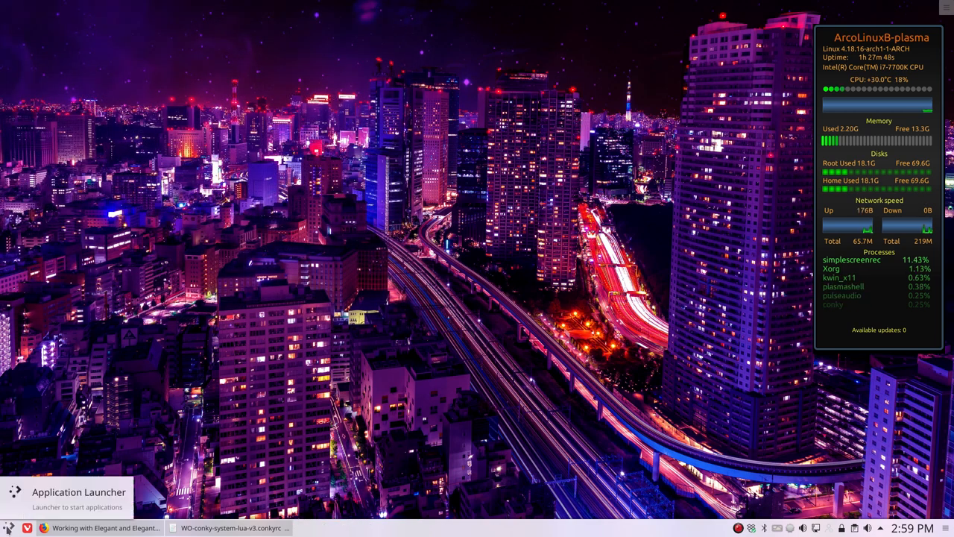
left_click(7, 528)
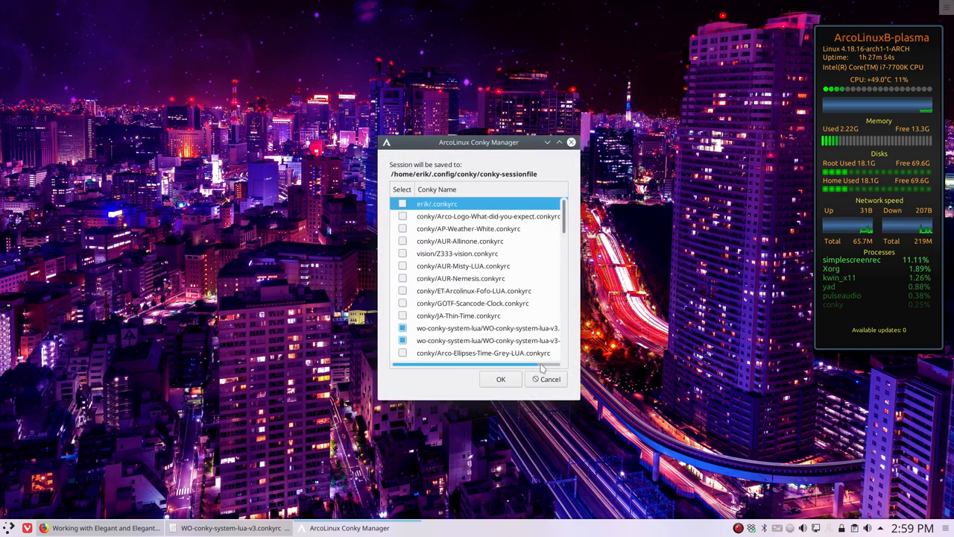
Step: Tick WO-conky-system-lua-v3-erik in the session list and apply the session with OK
left_click(402, 340)
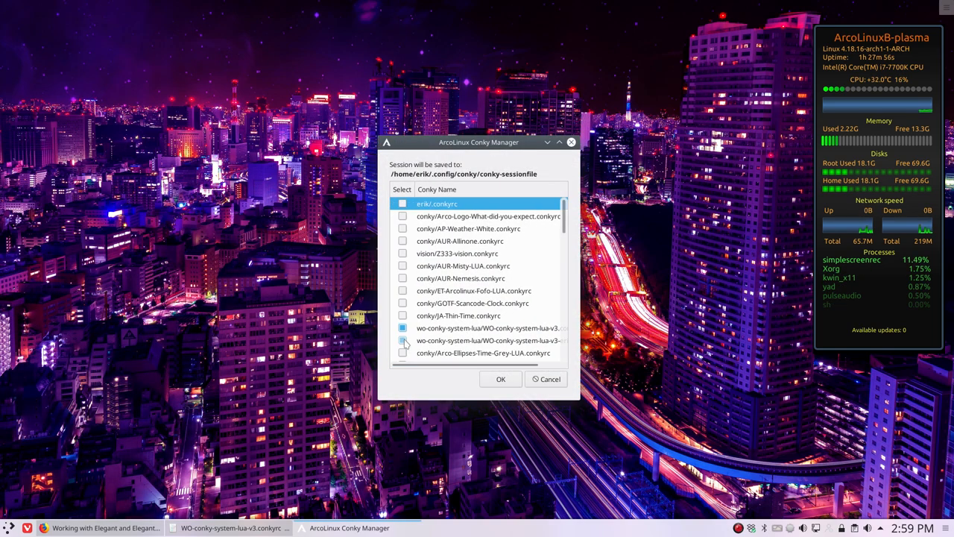
left_click(500, 379)
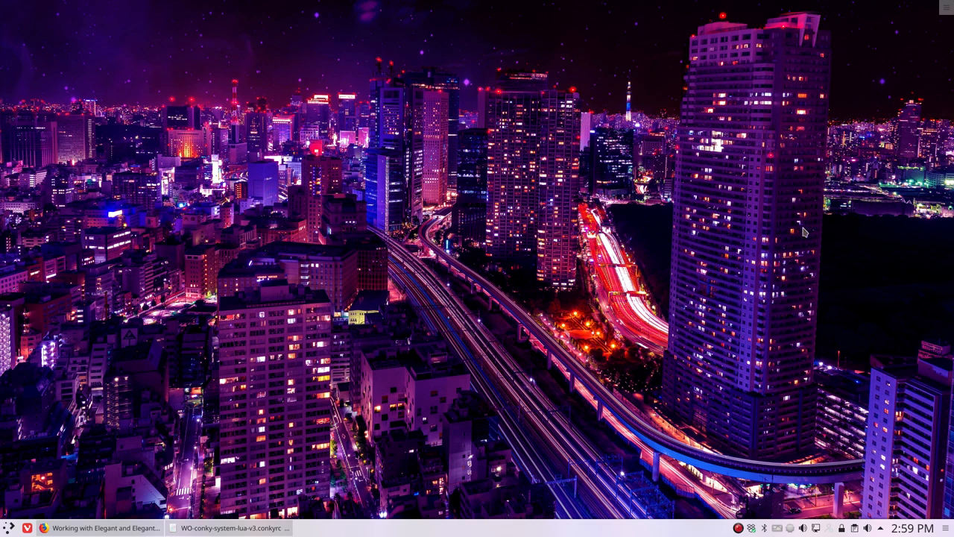
mouse_move(792, 230)
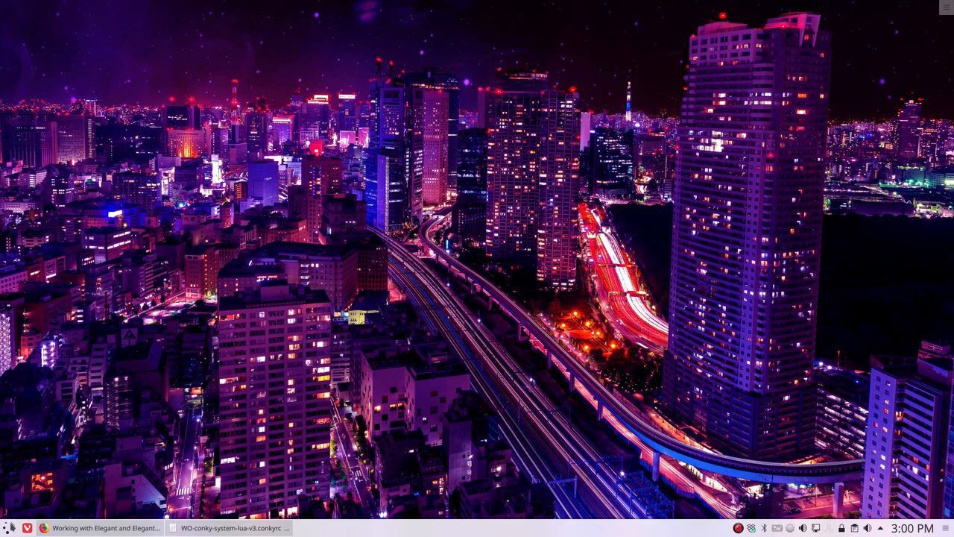
mouse_move(461, 290)
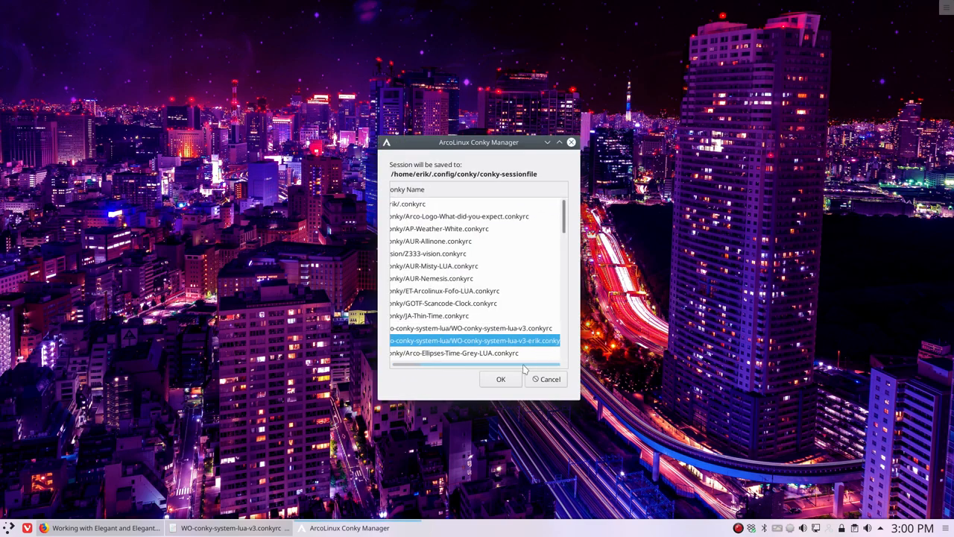
left_click(500, 379)
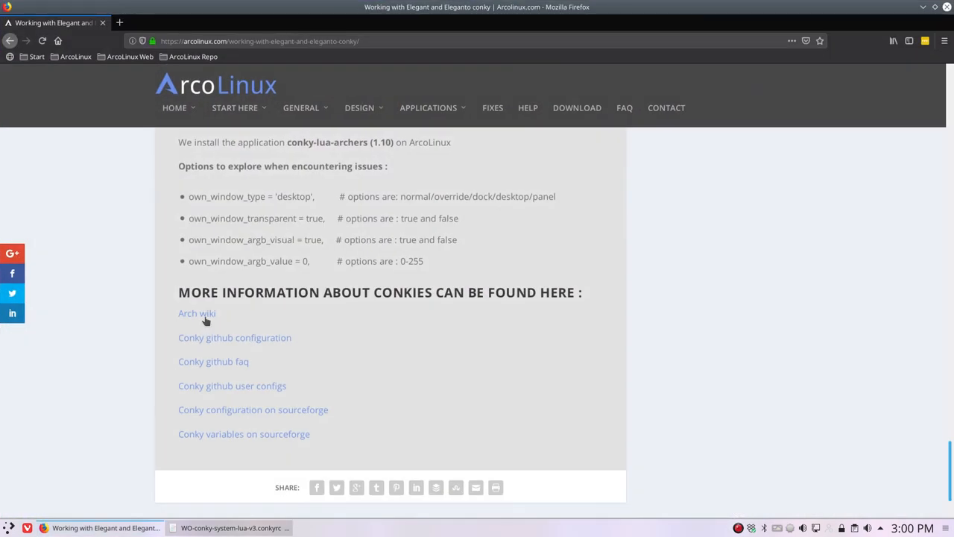
mouse_move(234, 345)
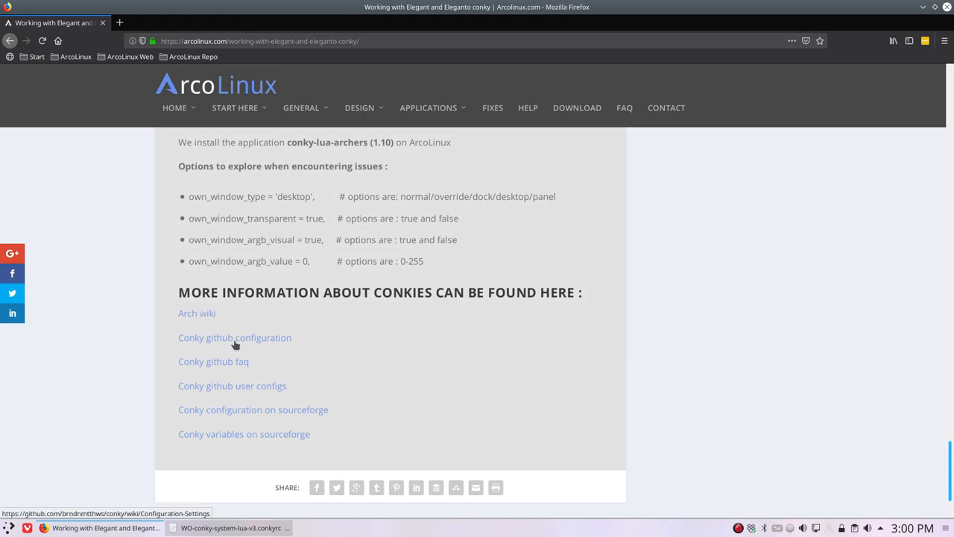
Step: Follow the 'Conky github configuration' link to the Configuration Settings wiki page
left_click(233, 337)
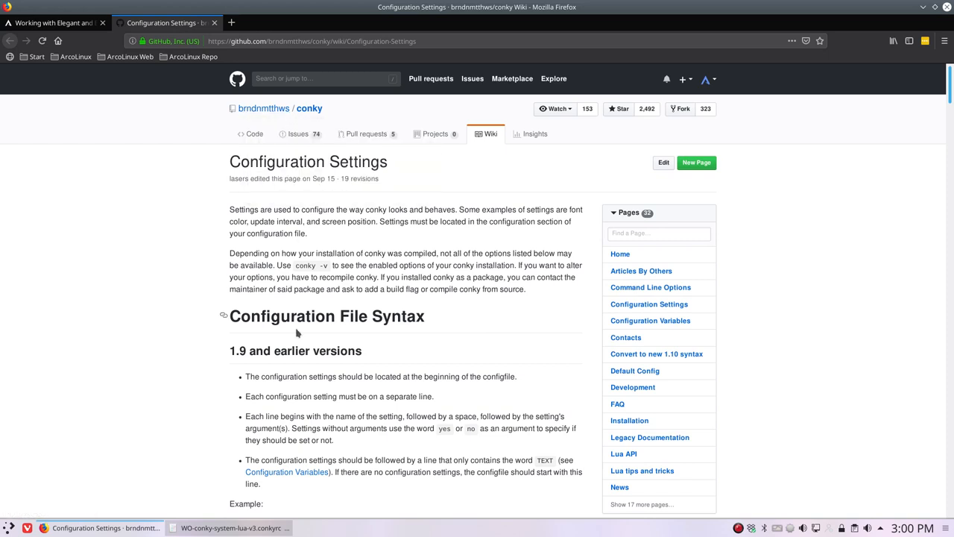
mouse_move(168, 372)
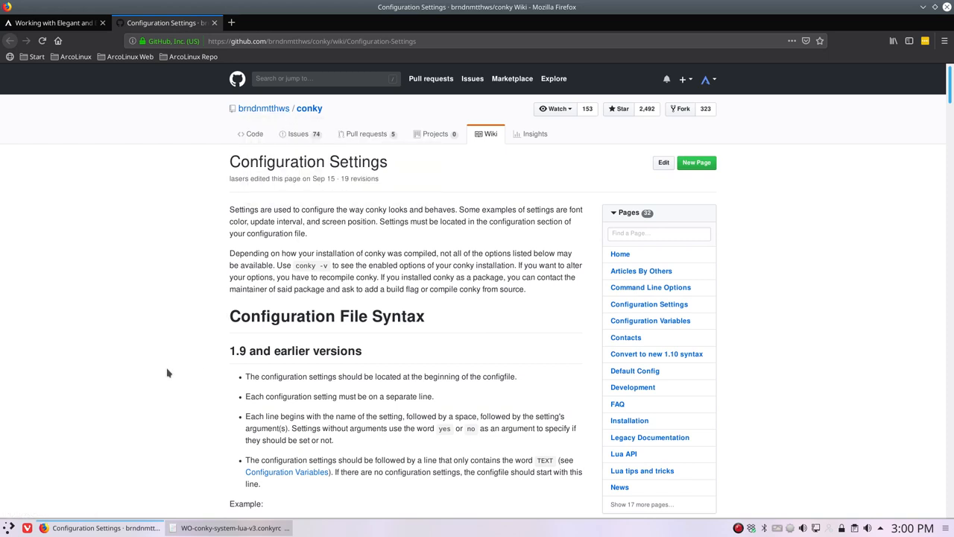
mouse_move(626, 337)
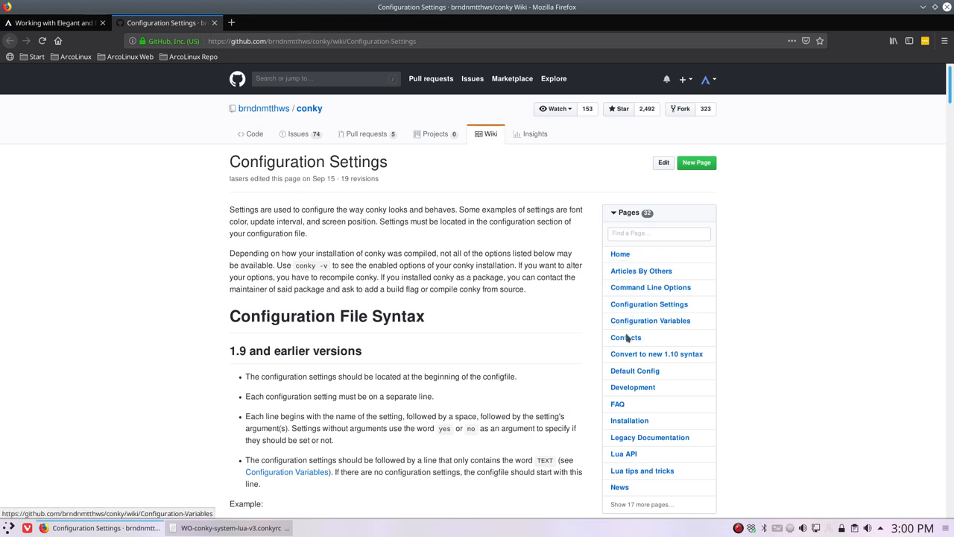
mouse_move(619, 485)
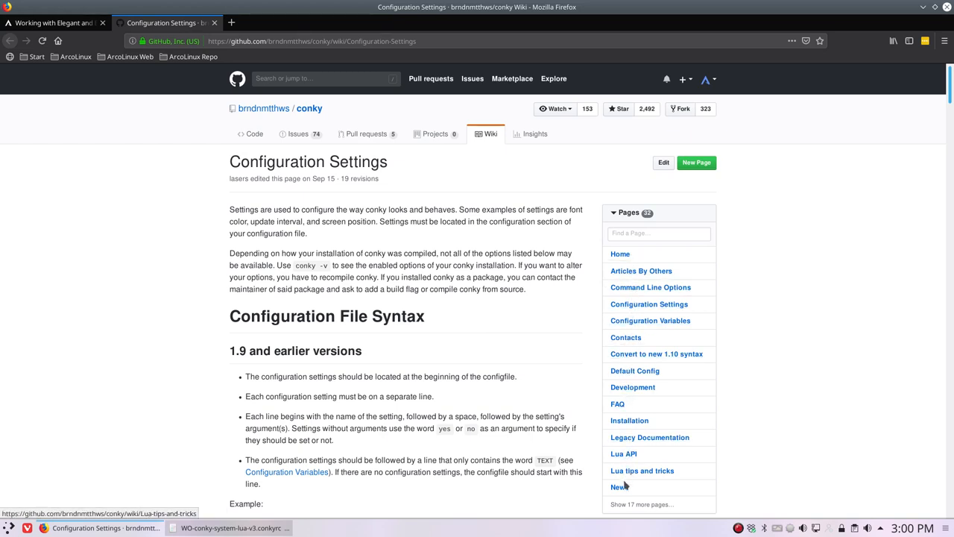